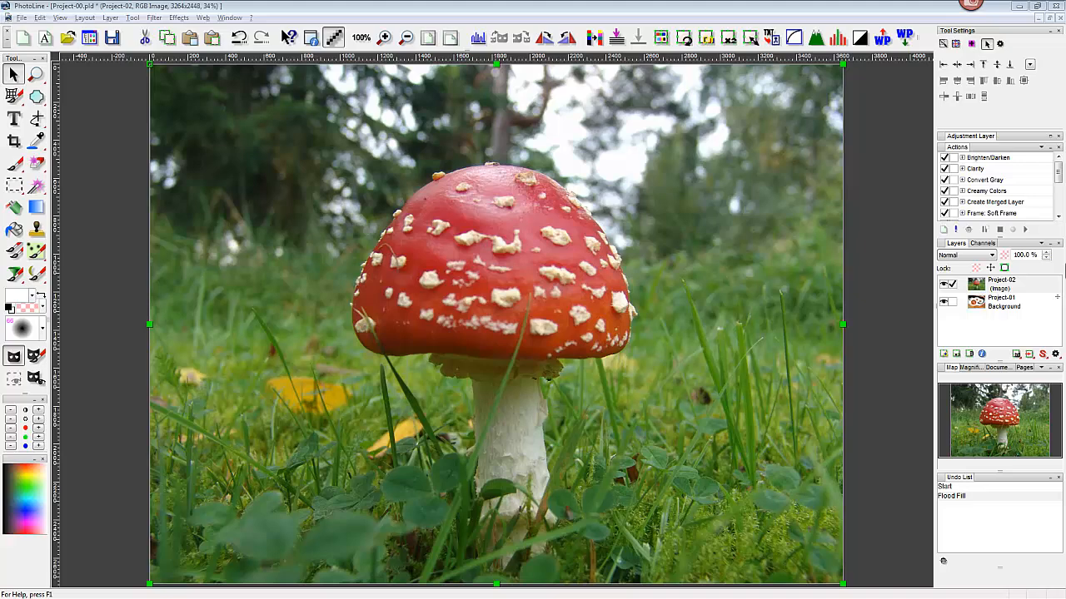
pyautogui.moveTo(802, 31)
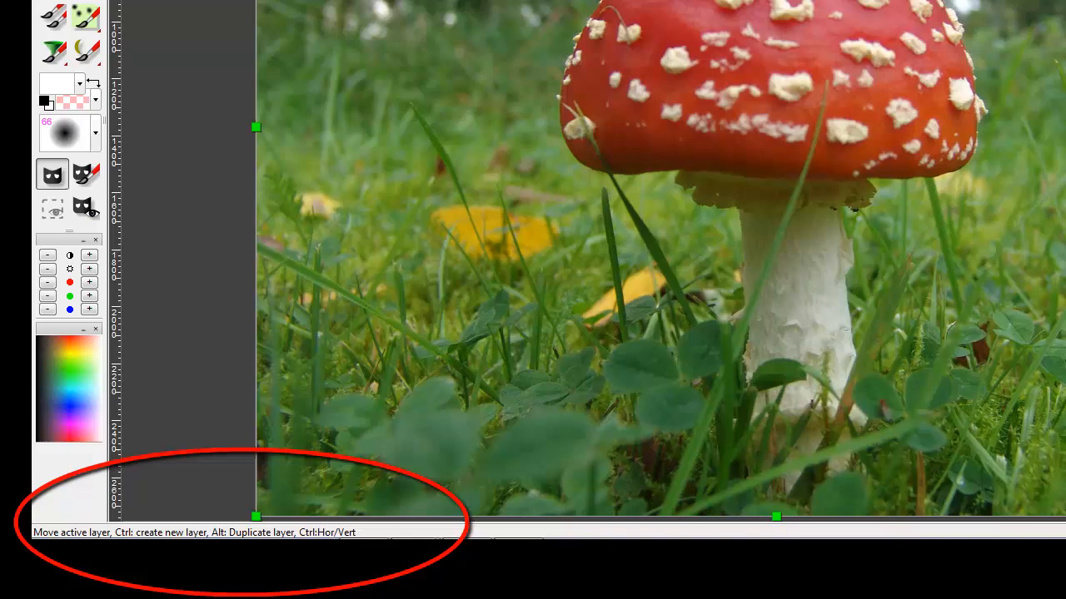
pyautogui.moveTo(689, 242)
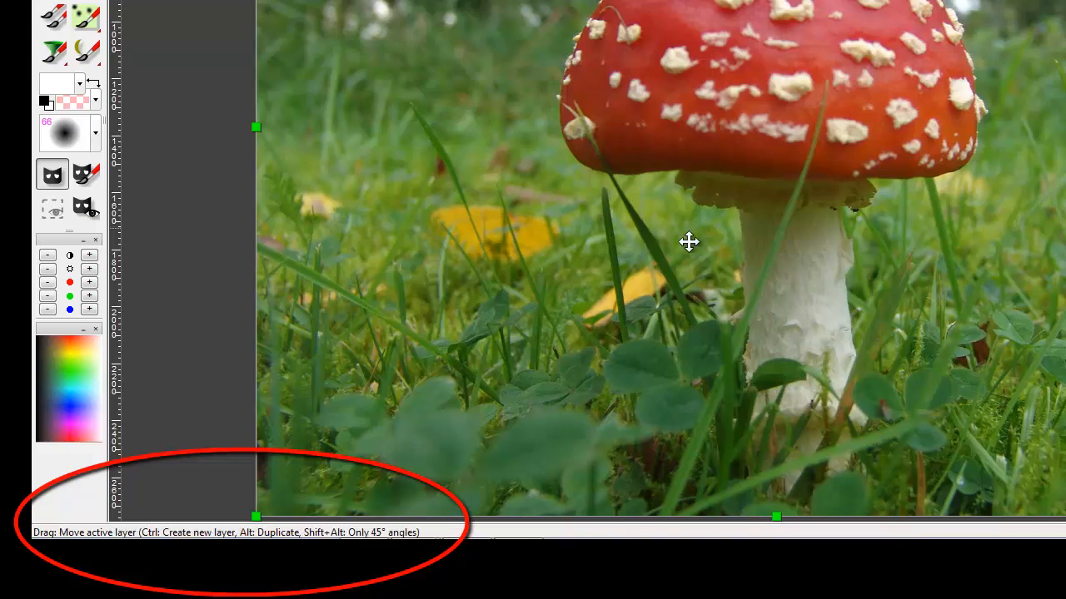
pyautogui.moveTo(316, 507)
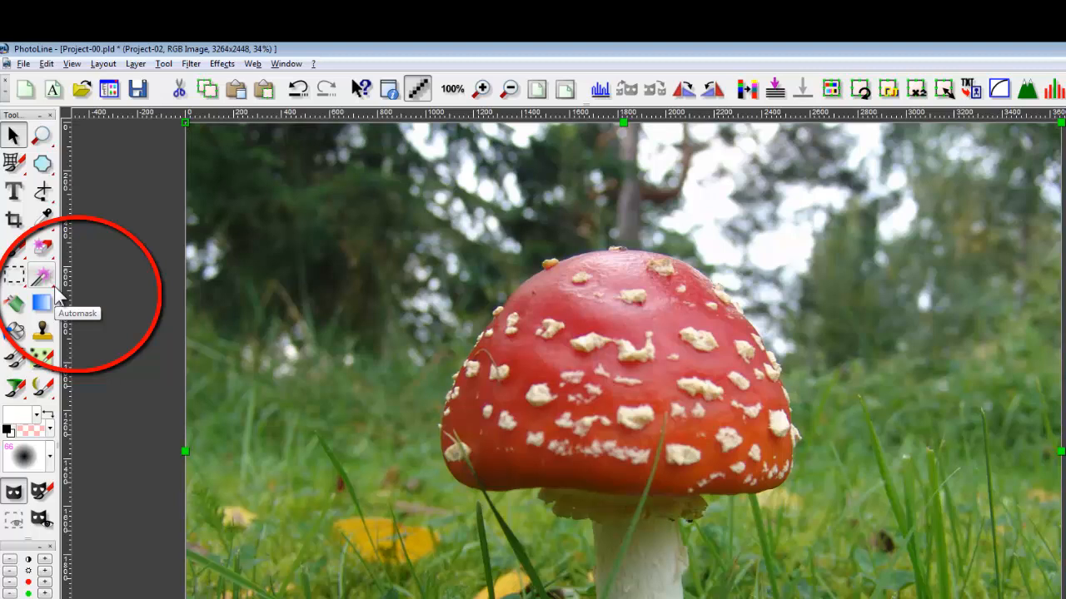
pyautogui.moveTo(57, 296)
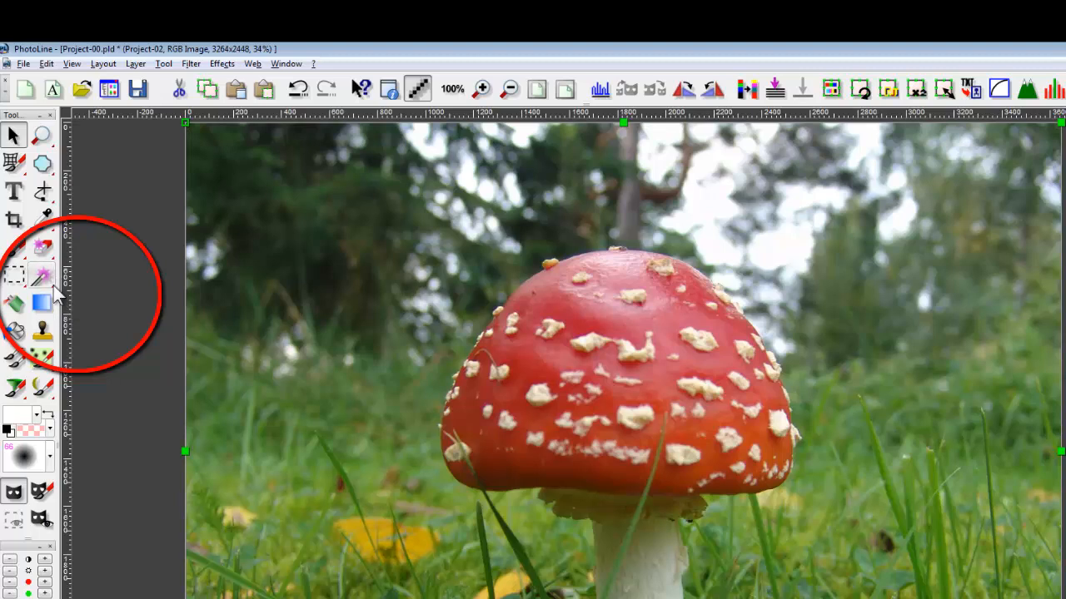
# Swap the orange and green foreground/background colours, then reset them to black and white.
pyautogui.click(41, 277)
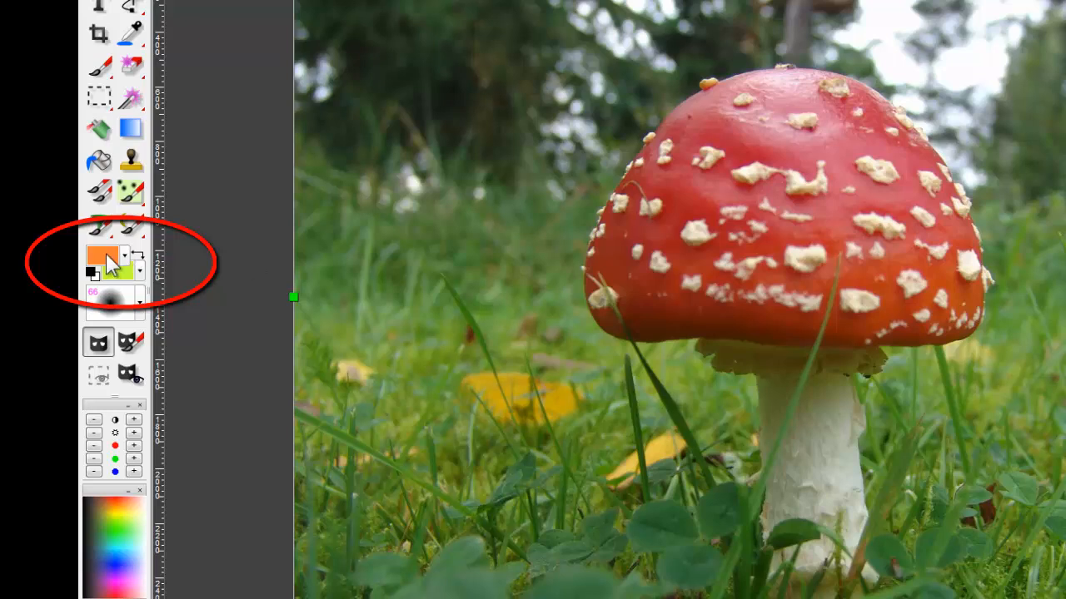
pyautogui.moveTo(124, 278)
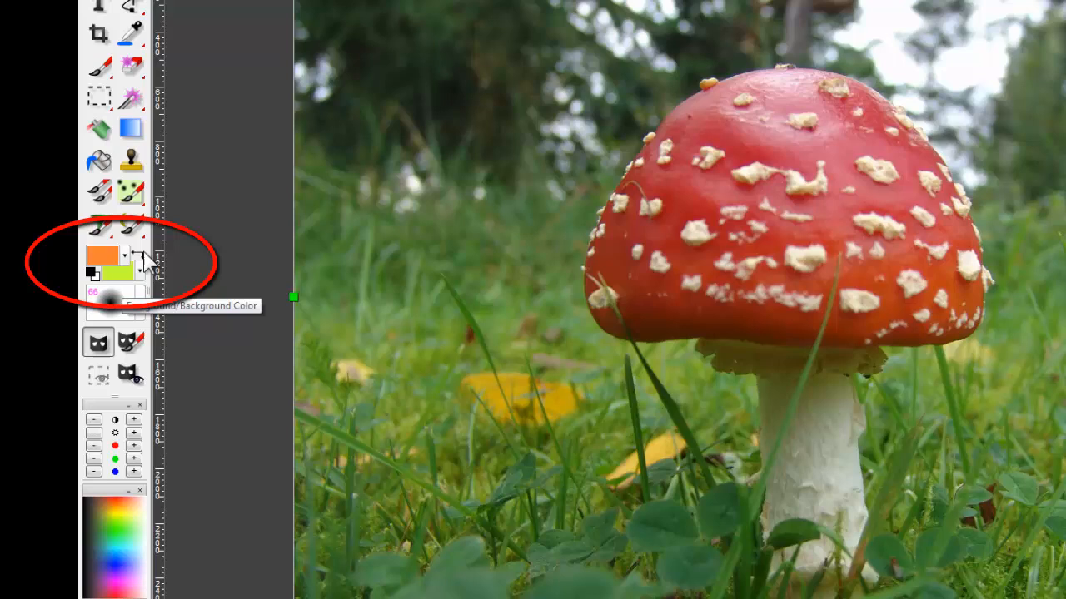
pyautogui.click(141, 249)
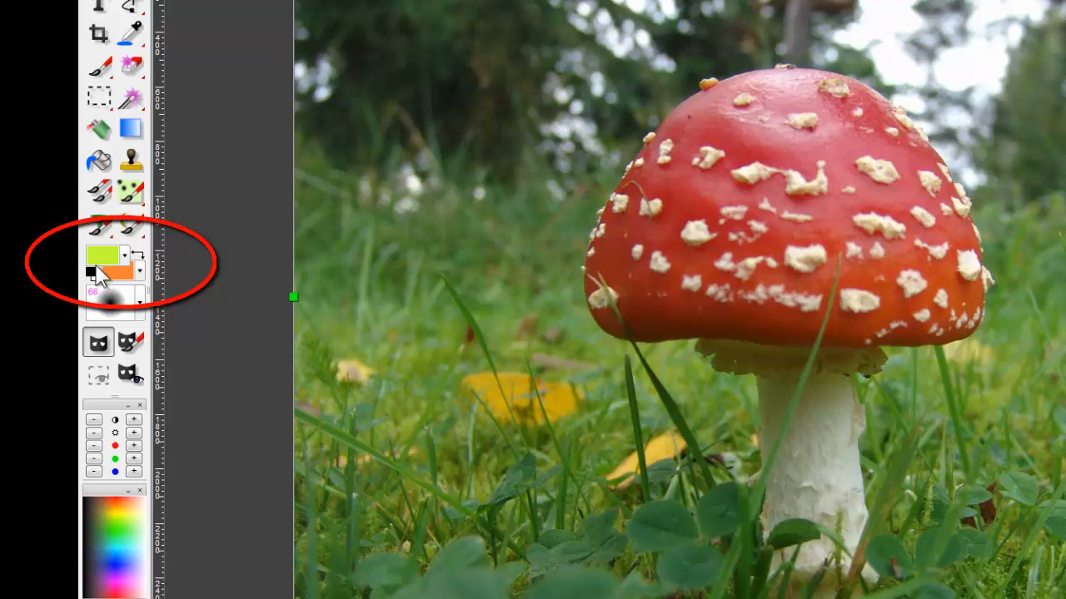
pyautogui.moveTo(129, 274)
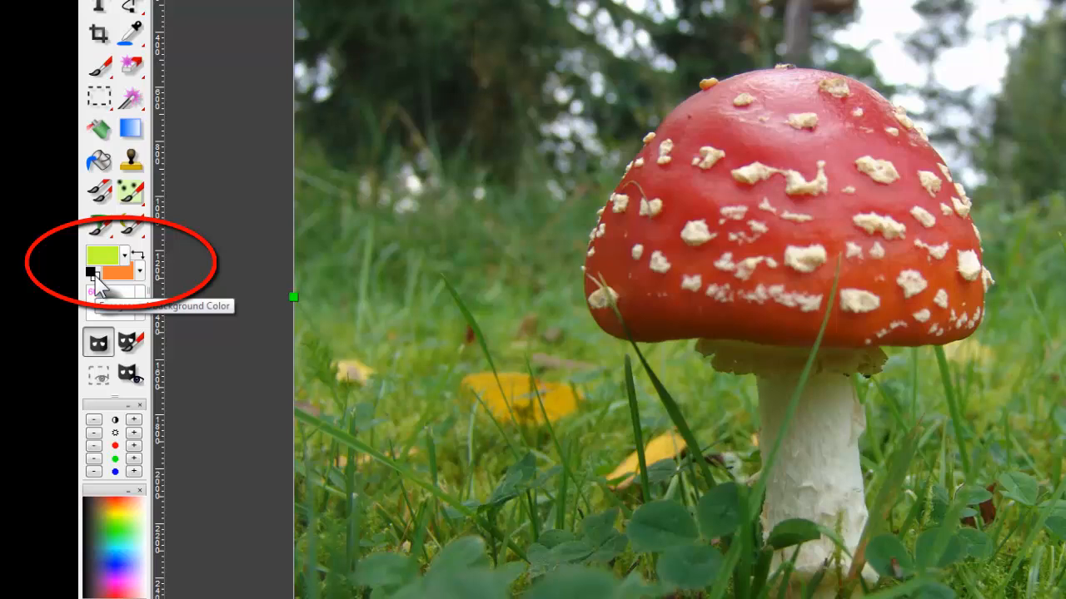
pyautogui.click(90, 296)
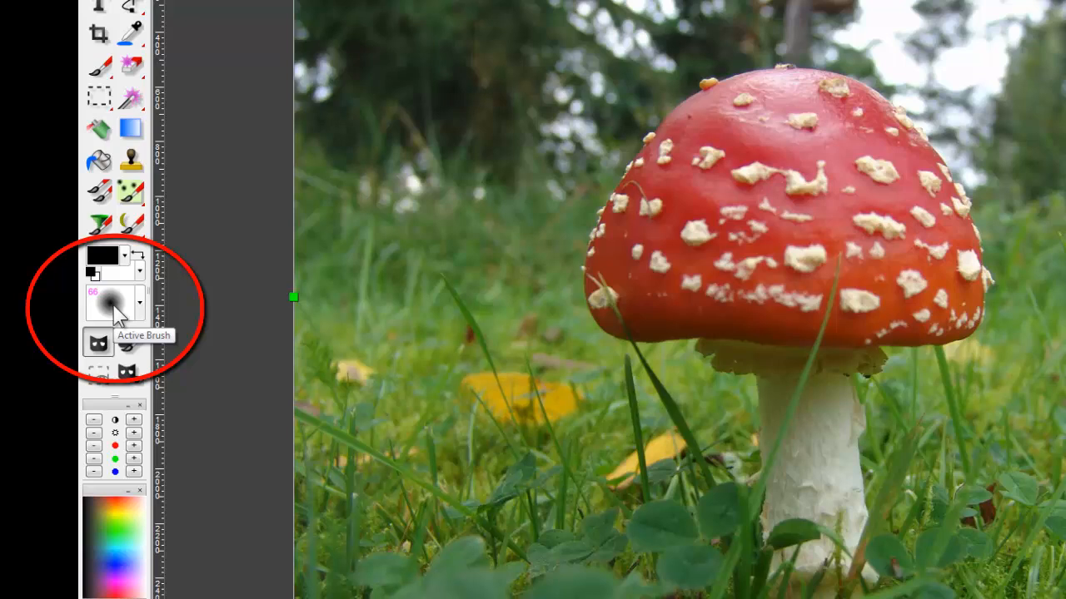
pyautogui.moveTo(123, 314)
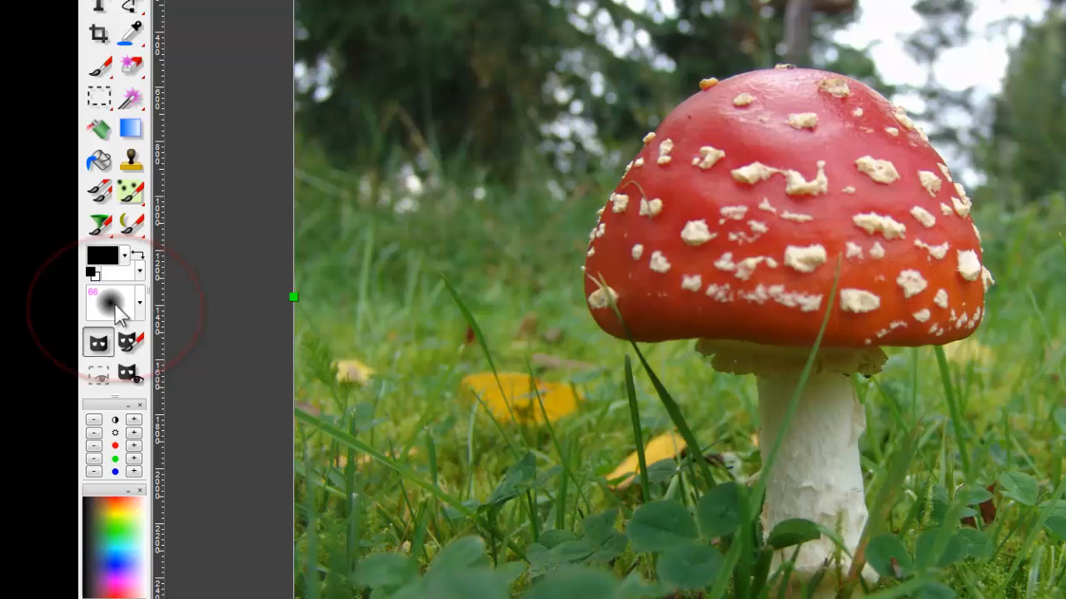
# Set the active brush size to 40 using the Active Brush preview.
pyautogui.click(139, 302)
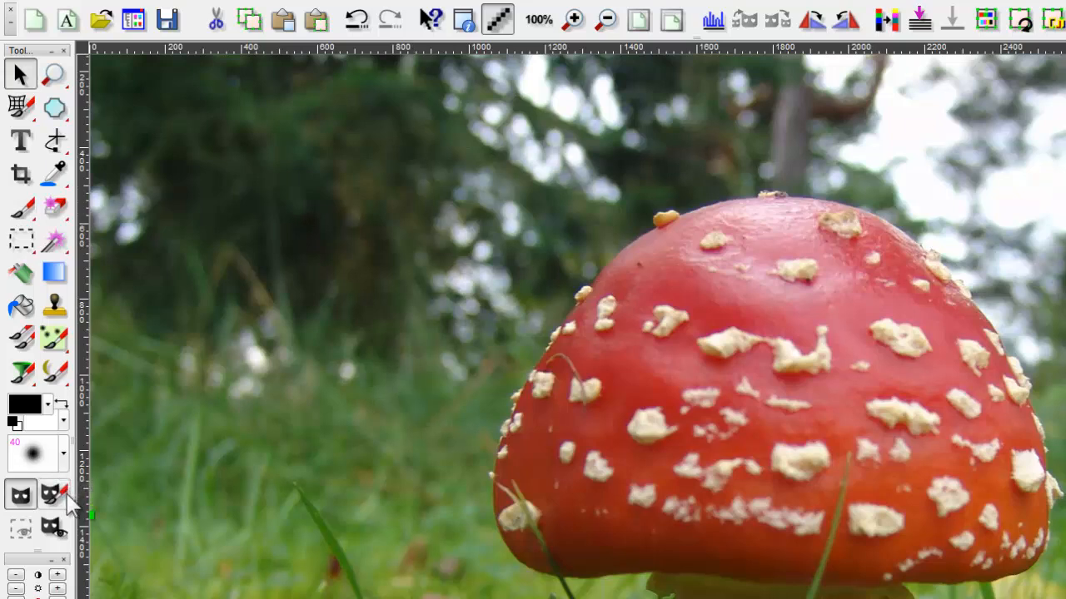
pyautogui.moveTo(52, 492)
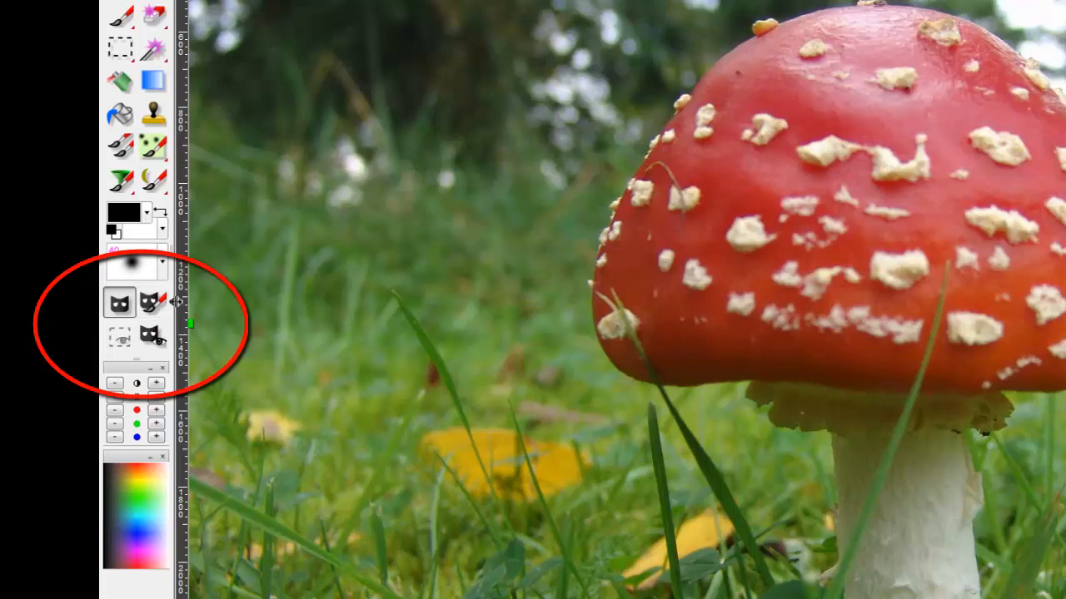
pyautogui.moveTo(141, 328)
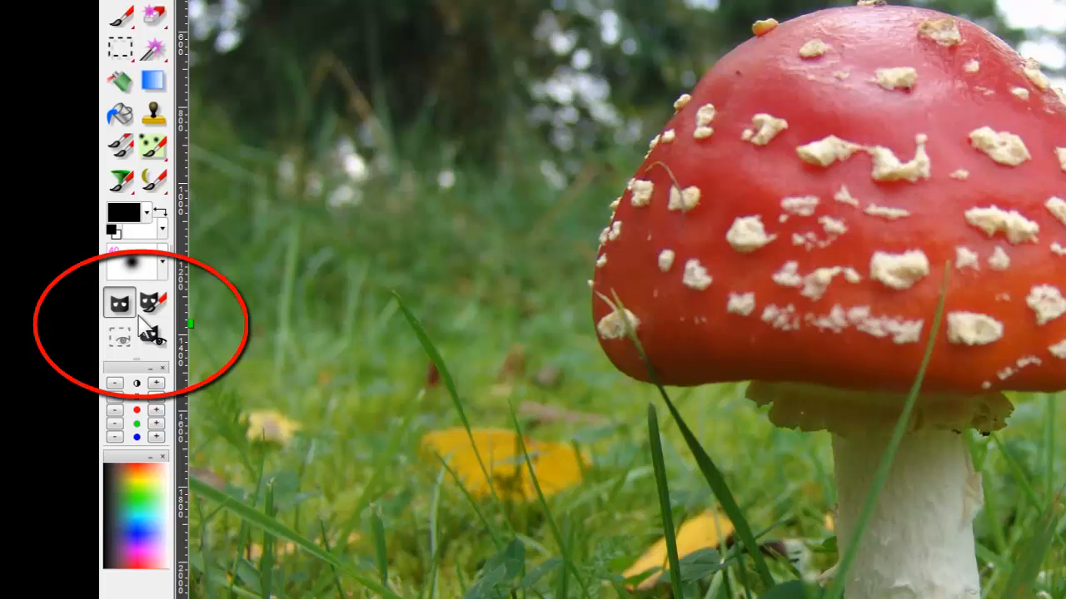
pyautogui.moveTo(121, 304)
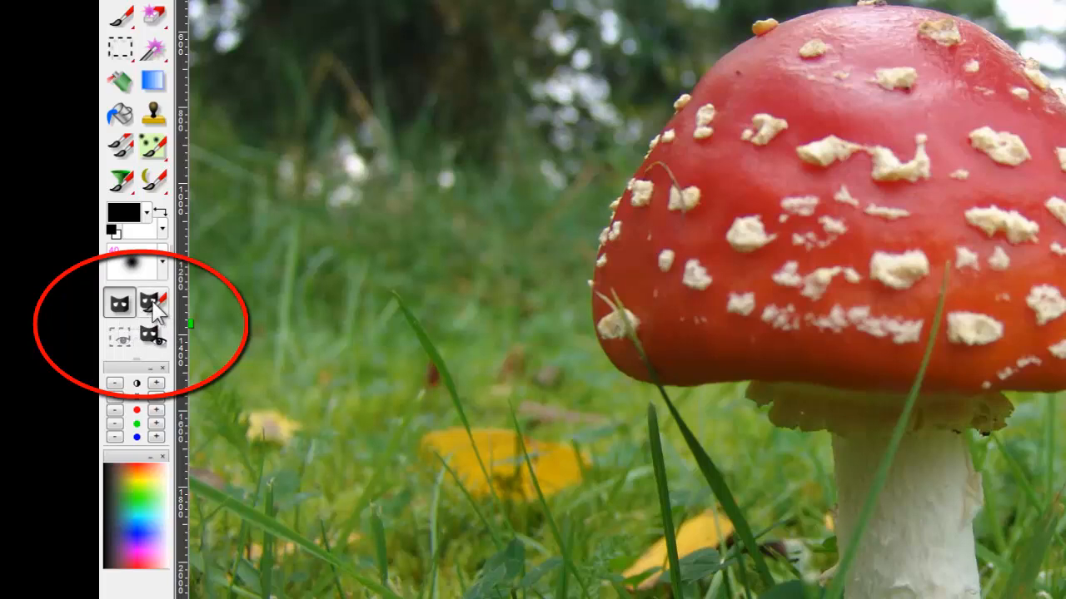
pyautogui.moveTo(150, 304)
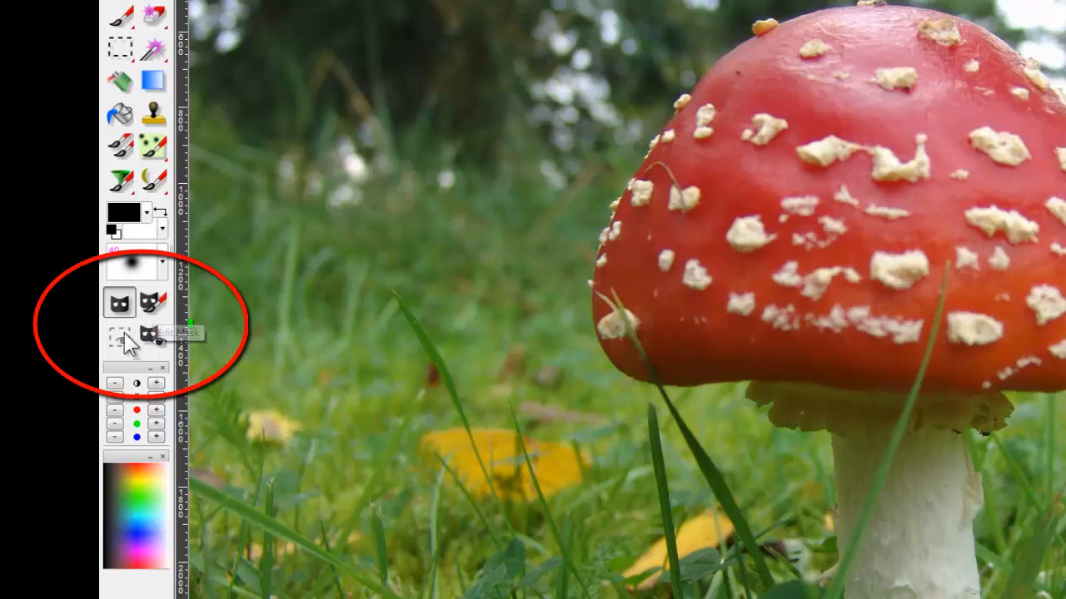
pyautogui.moveTo(153, 337)
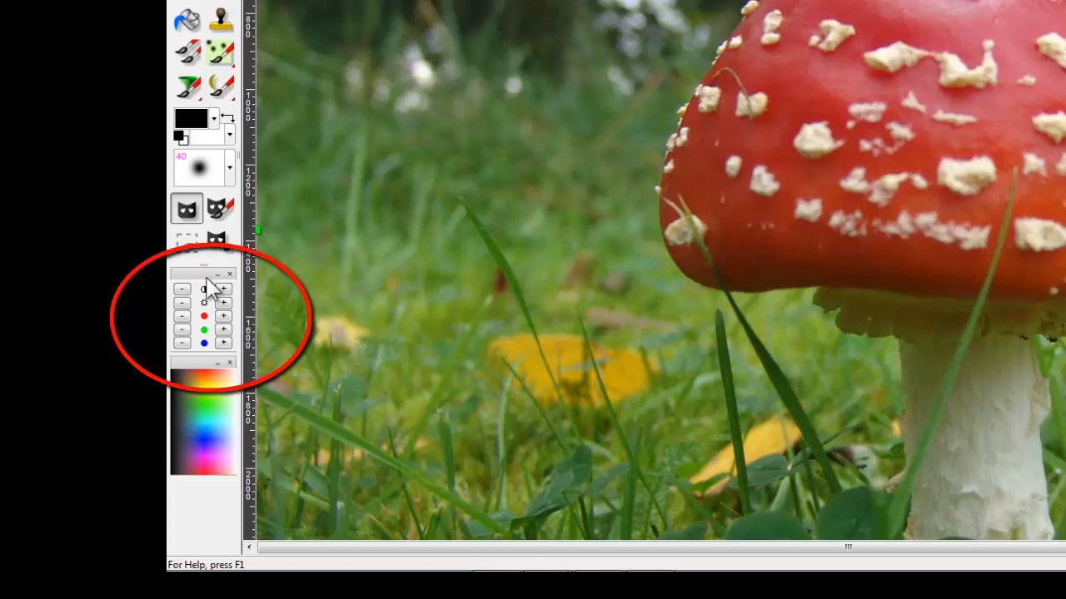
pyautogui.moveTo(212, 279)
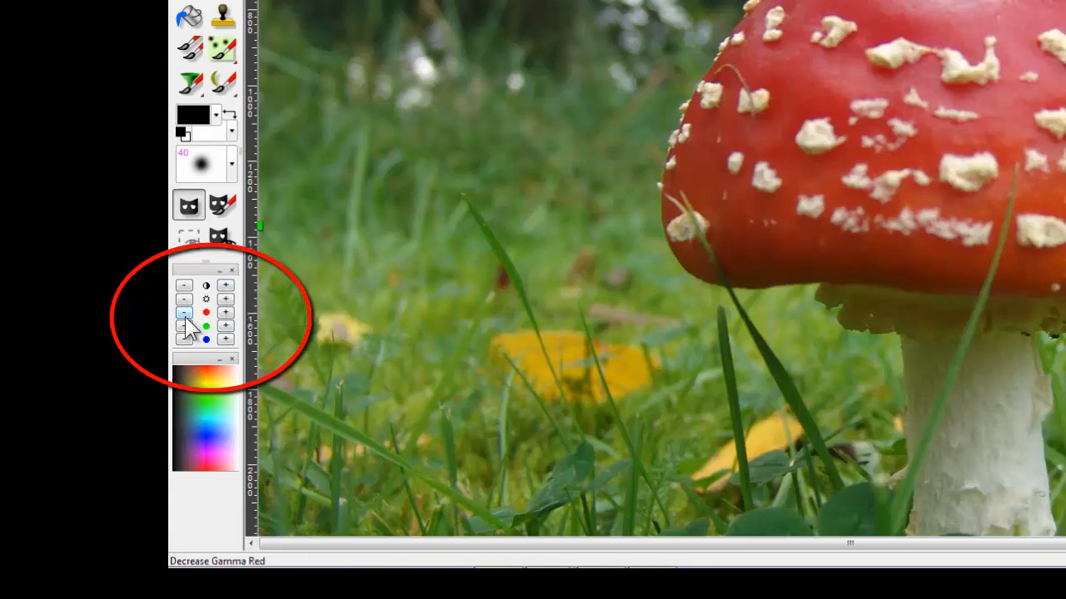
pyautogui.moveTo(185, 325)
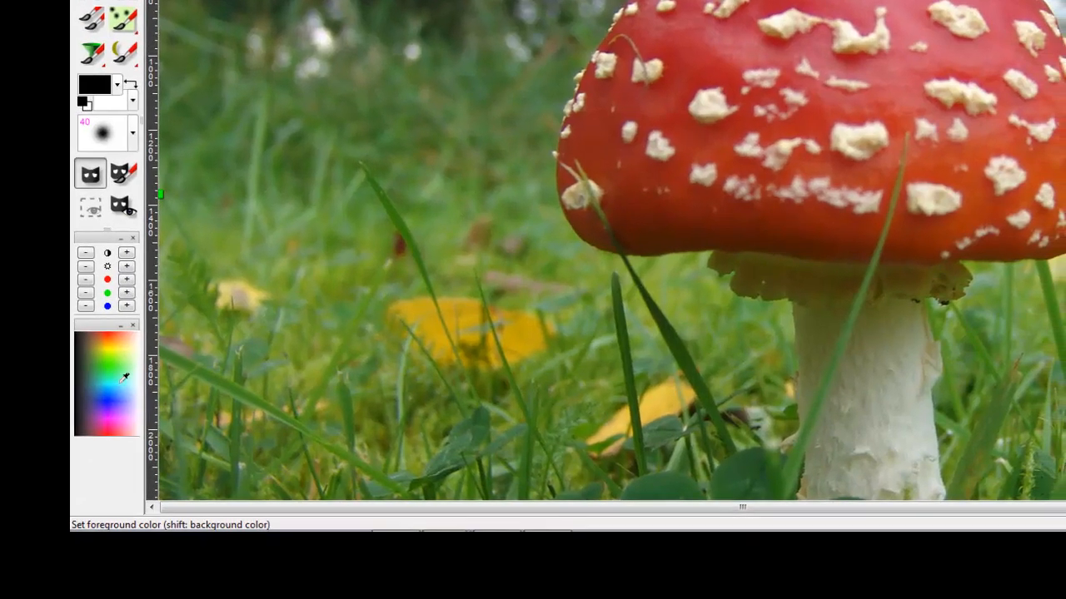
# Pick green as the background colour and purple as the foreground colour.
pyautogui.click(108, 379)
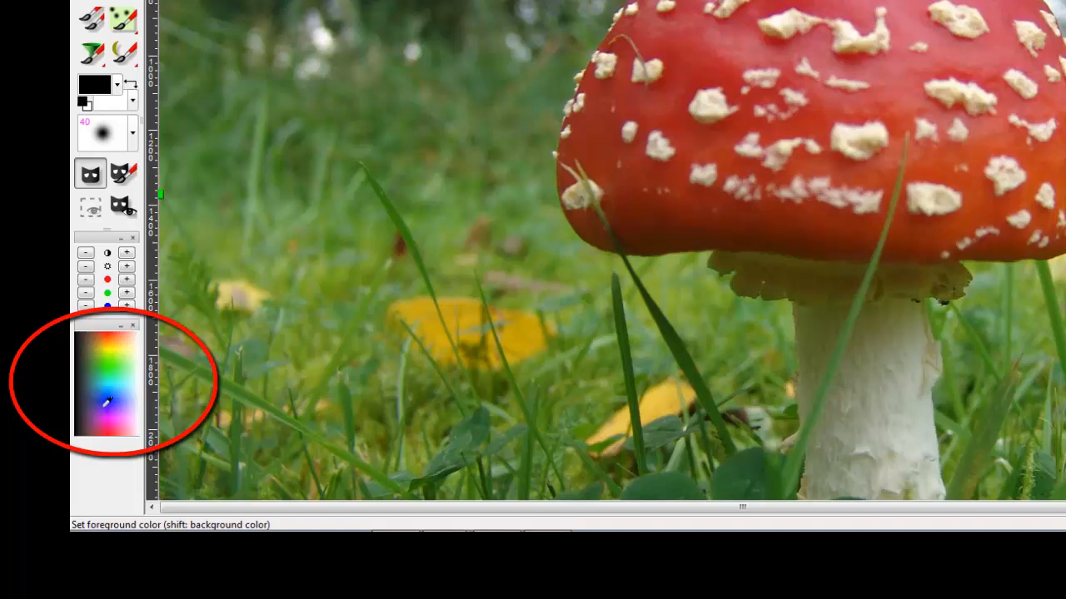
pyautogui.click(106, 402)
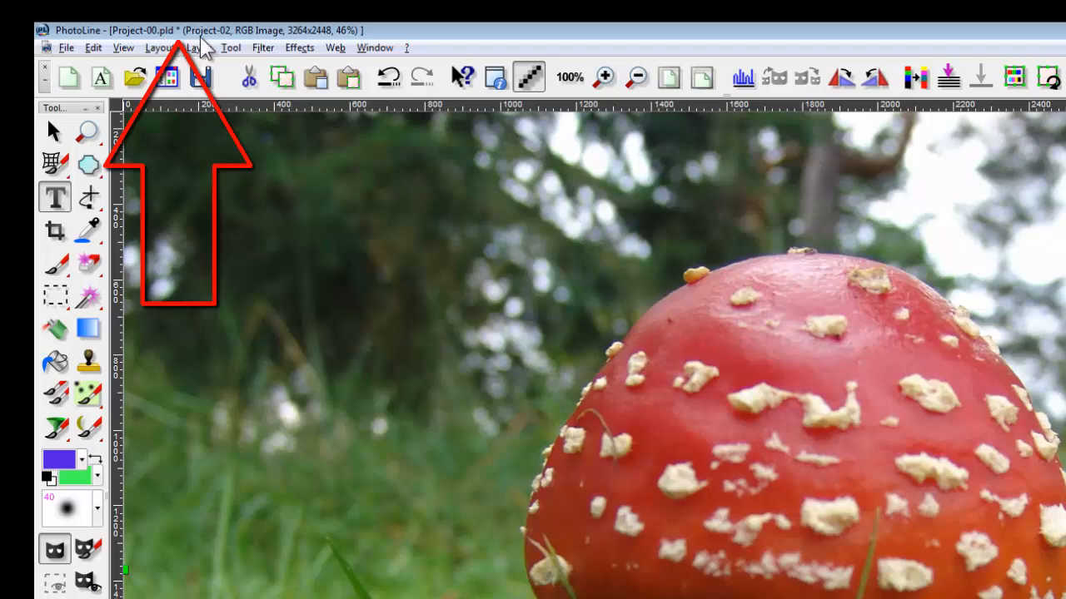
pyautogui.moveTo(208, 52)
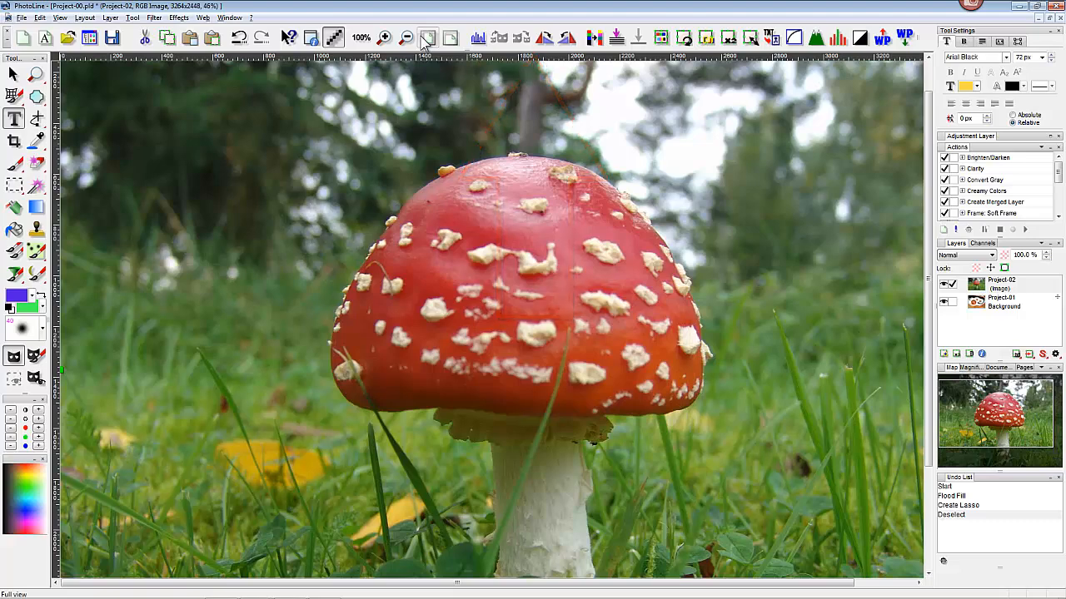
# Show the File > New choices, New Document and New Picture.
pyautogui.click(22, 17)
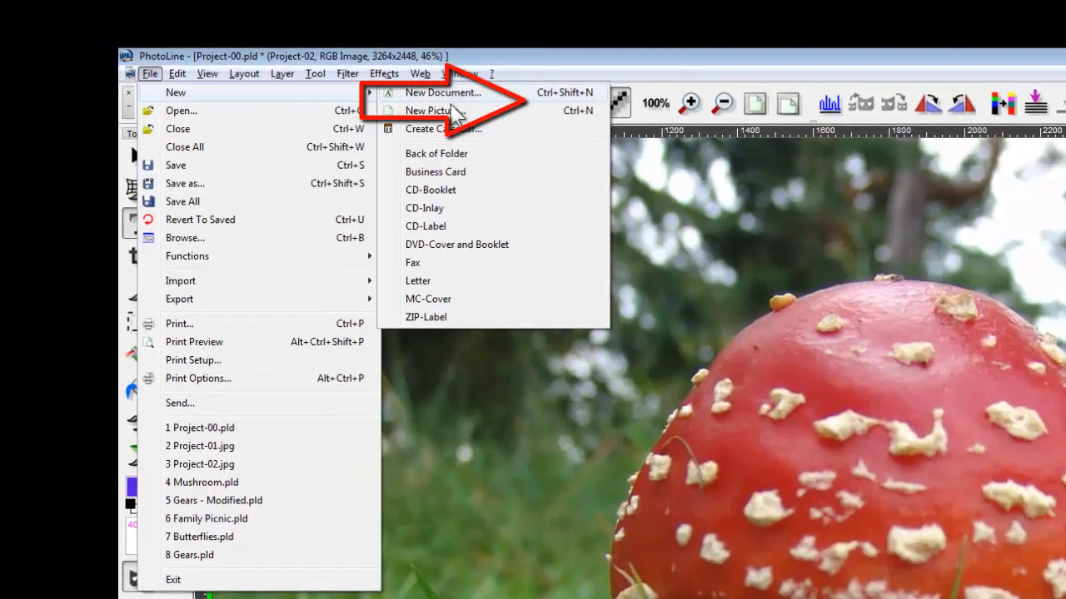
pyautogui.moveTo(437, 111)
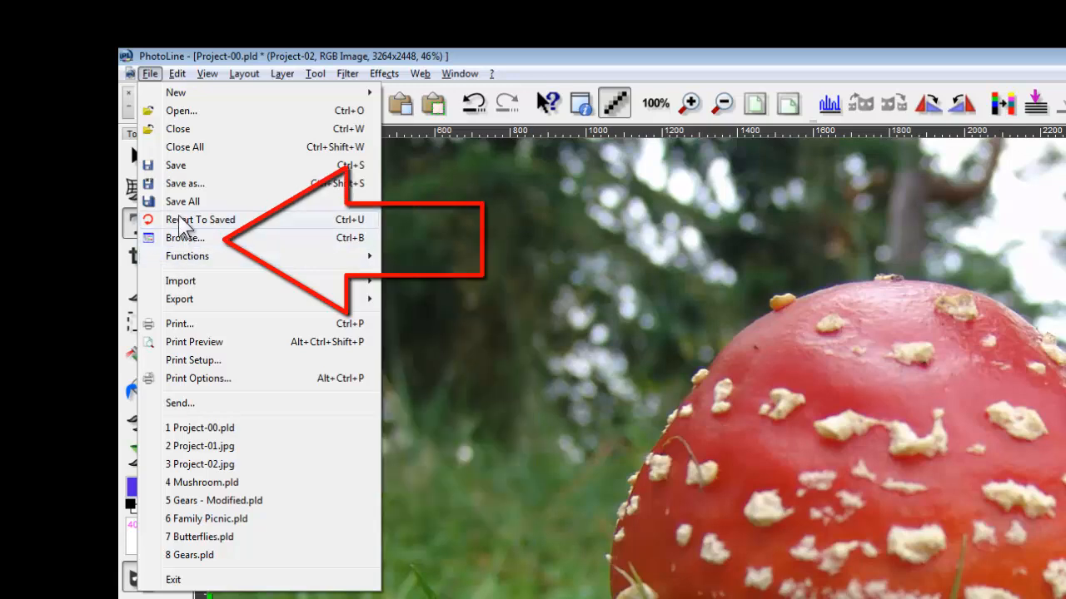
pyautogui.moveTo(183, 246)
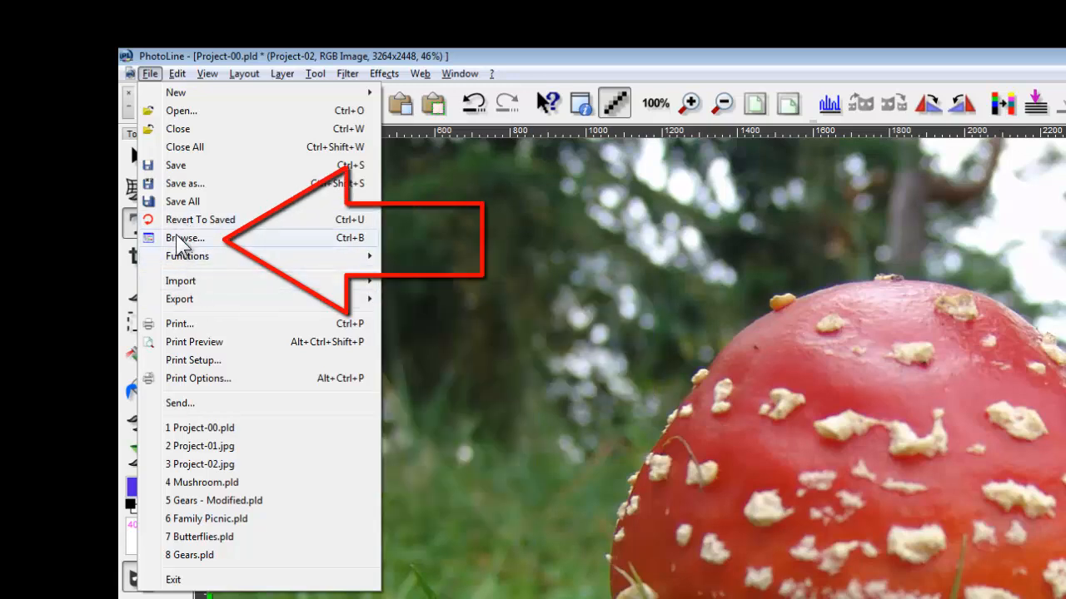
# Look over Revert To Saved and Browse, leaving the File menu for the Edit menu.
pyautogui.click(186, 238)
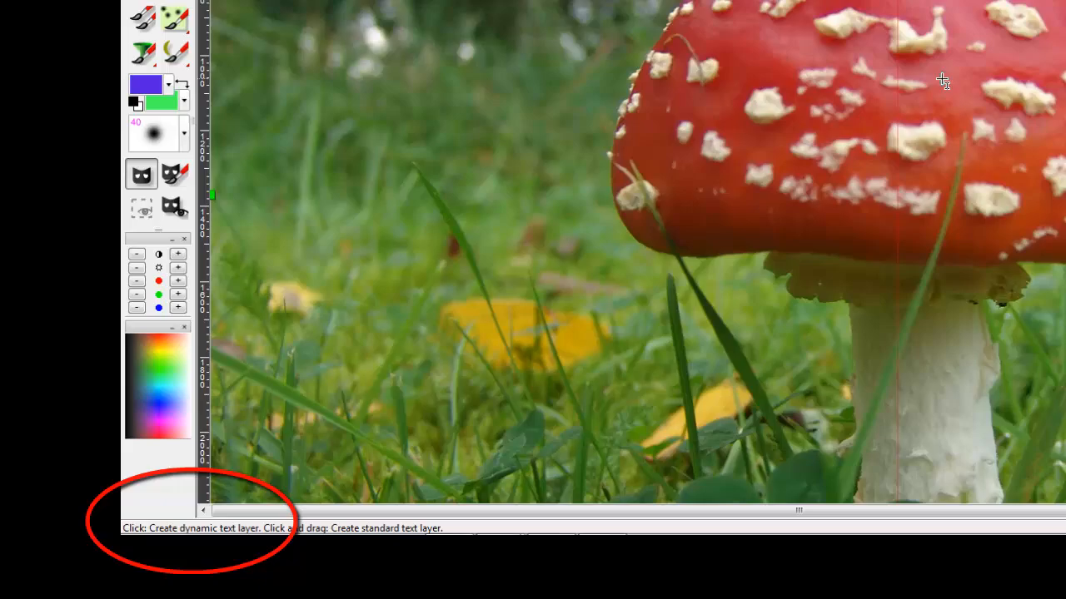
pyautogui.click(198, 66)
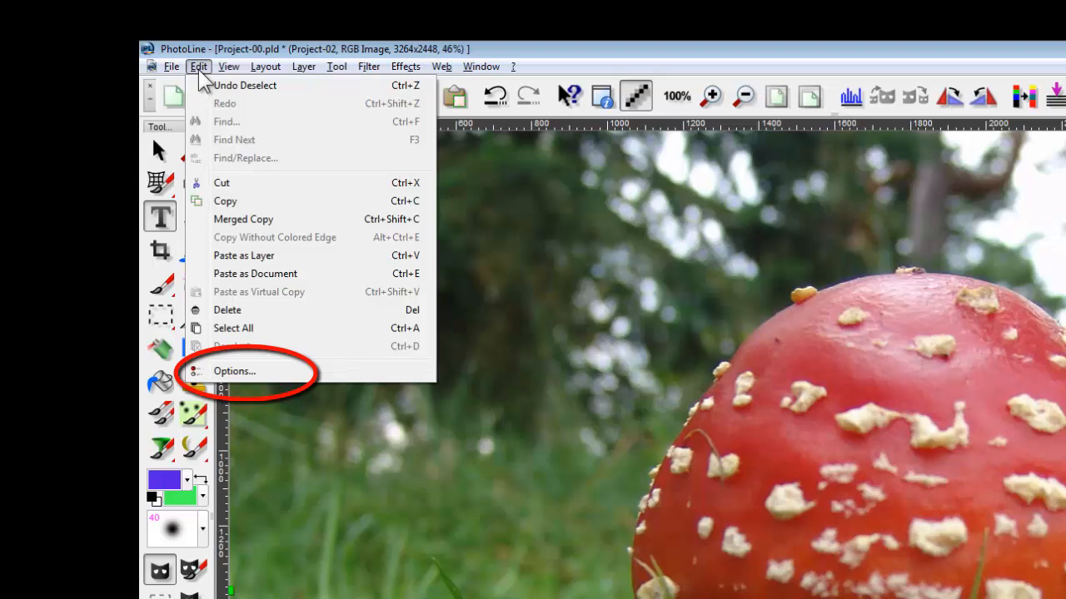
# Browse the Options dialog's File and Working settings, then cancel without changes.
pyautogui.click(234, 370)
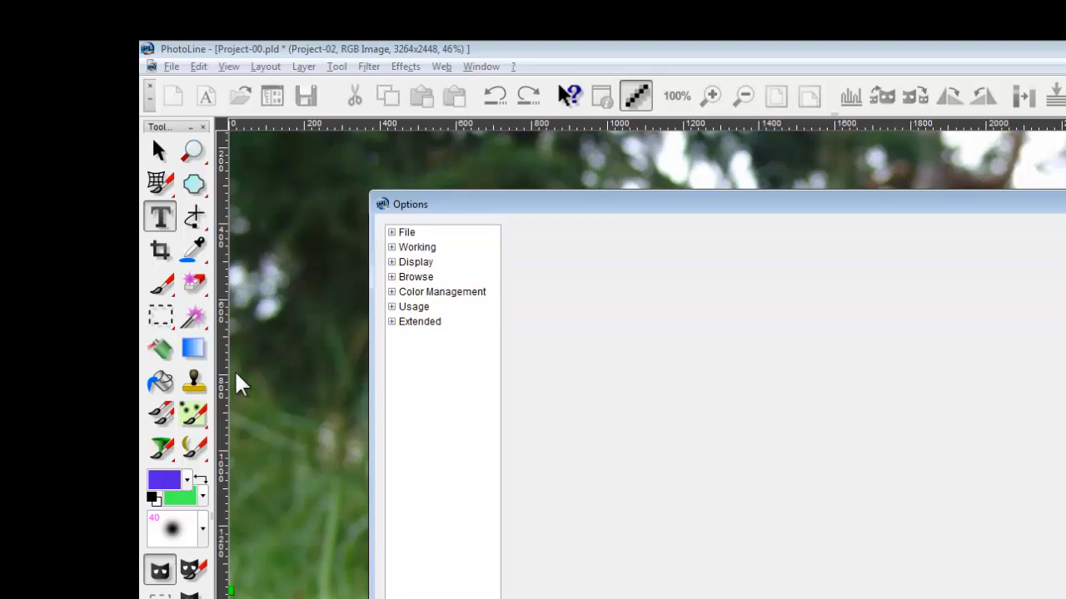
pyautogui.moveTo(398, 265)
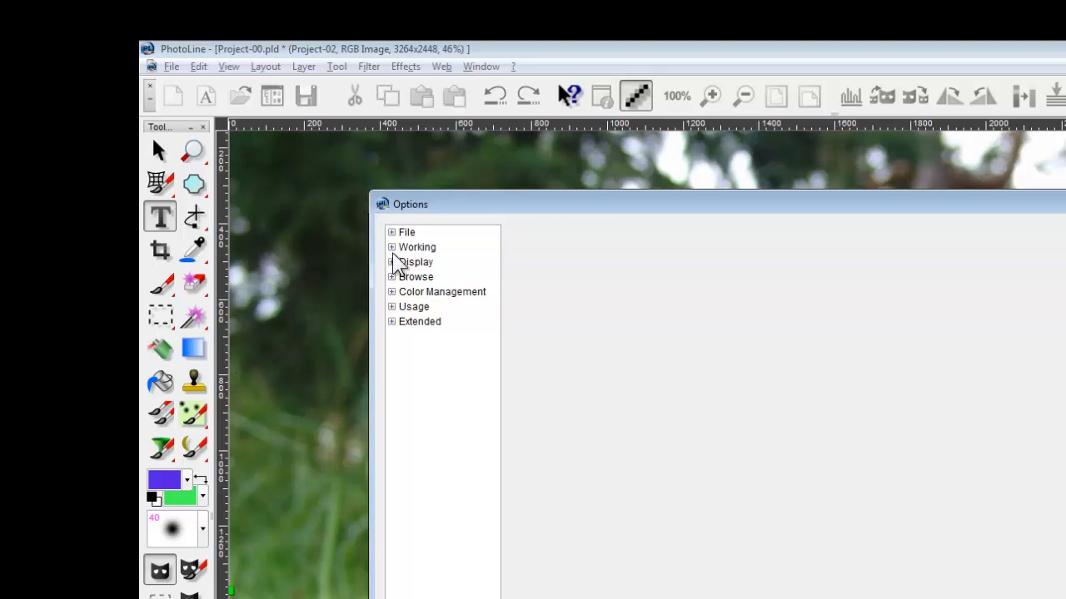
pyautogui.click(391, 232)
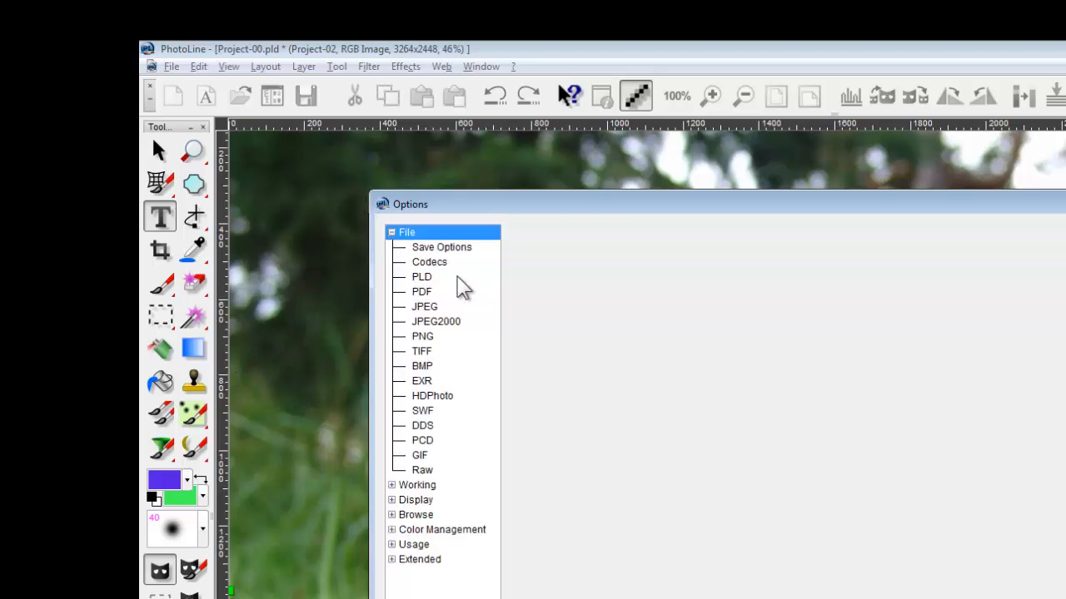
pyautogui.moveTo(398, 491)
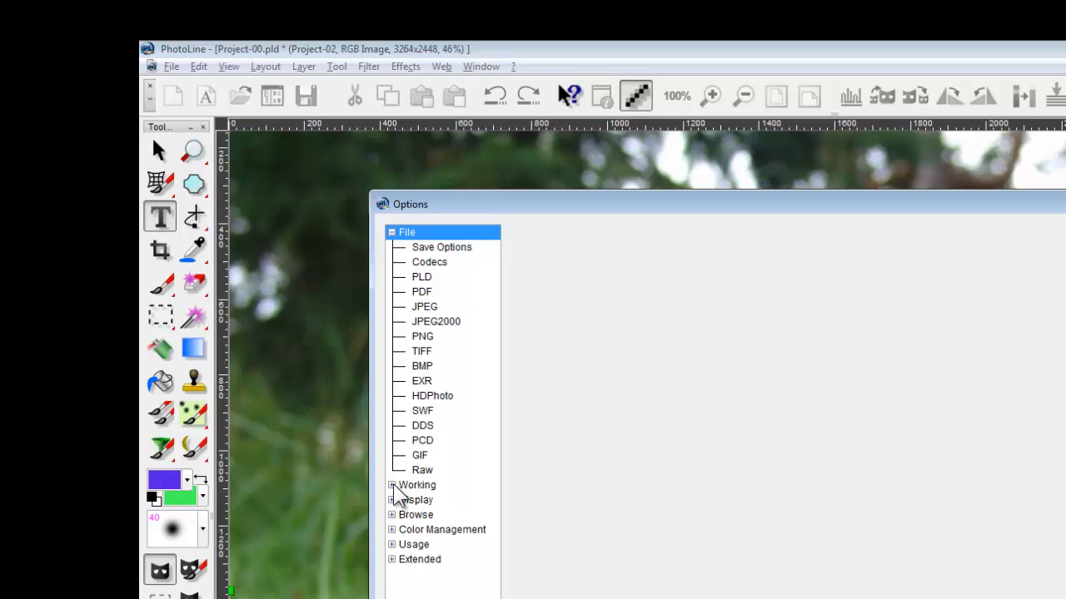
pyautogui.click(391, 485)
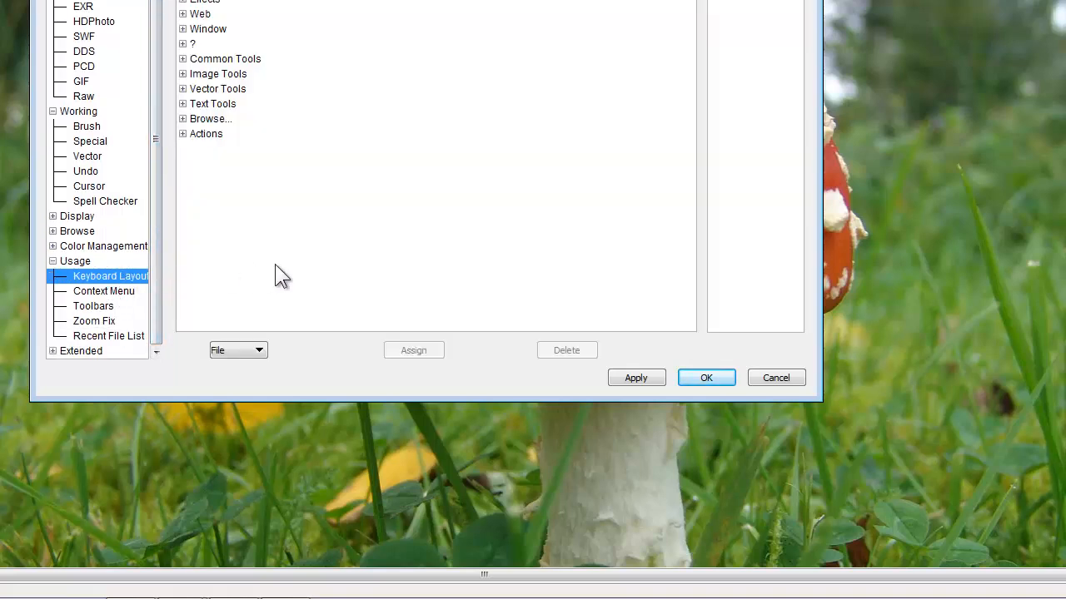
pyautogui.moveTo(142, 318)
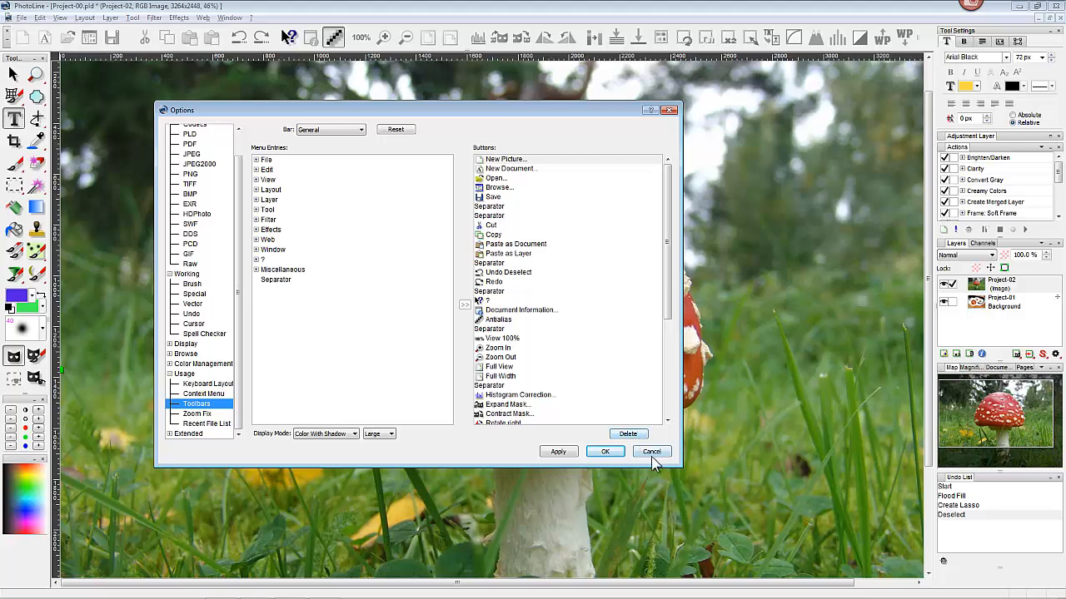
pyautogui.click(652, 451)
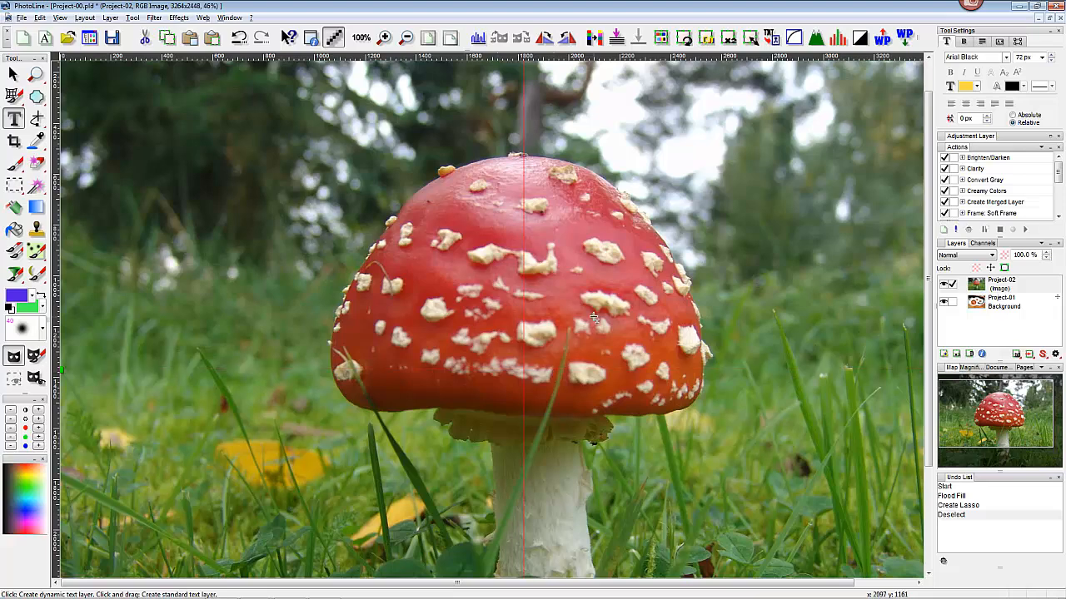
pyautogui.click(164, 56)
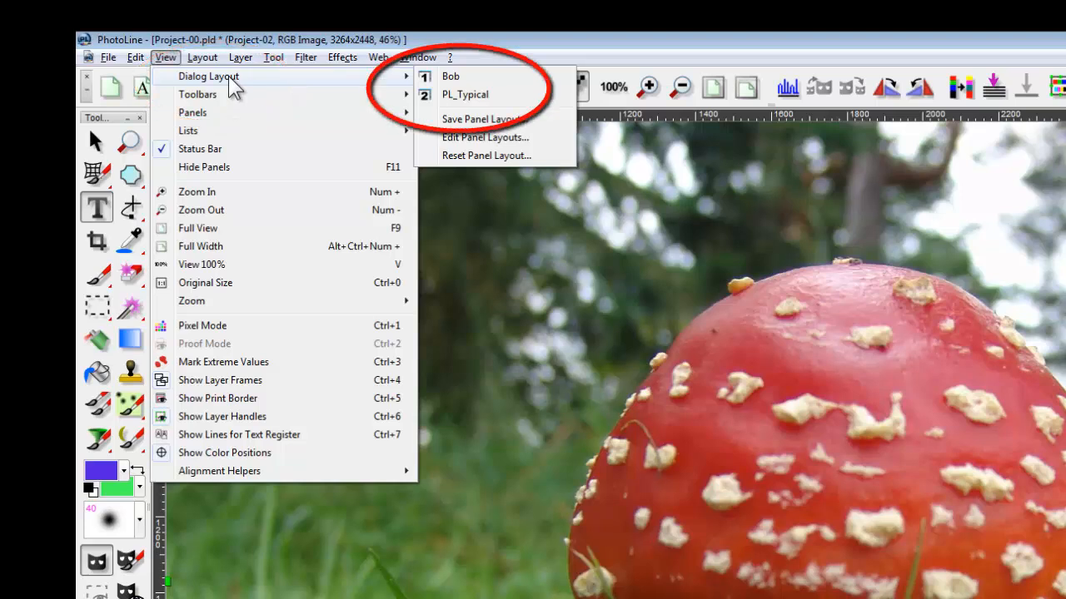
pyautogui.moveTo(453, 118)
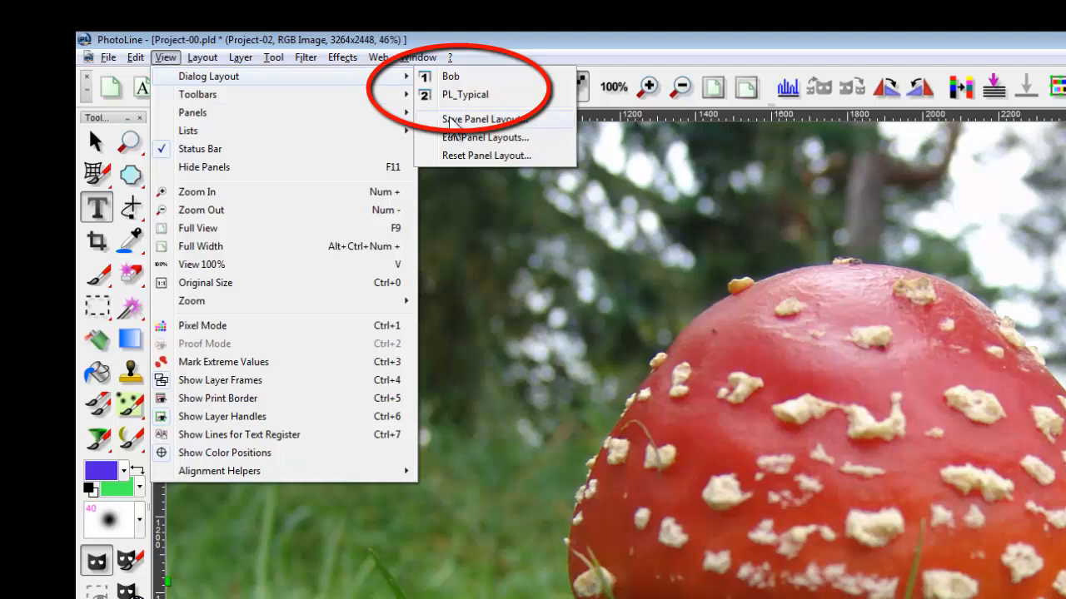
pyautogui.moveTo(491, 100)
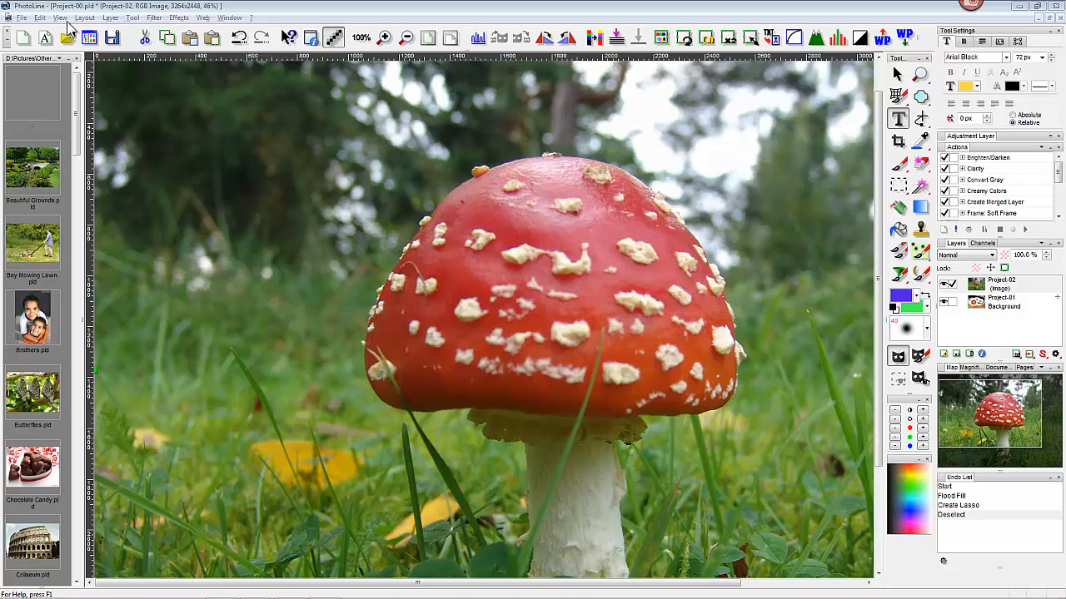
pyautogui.click(60, 18)
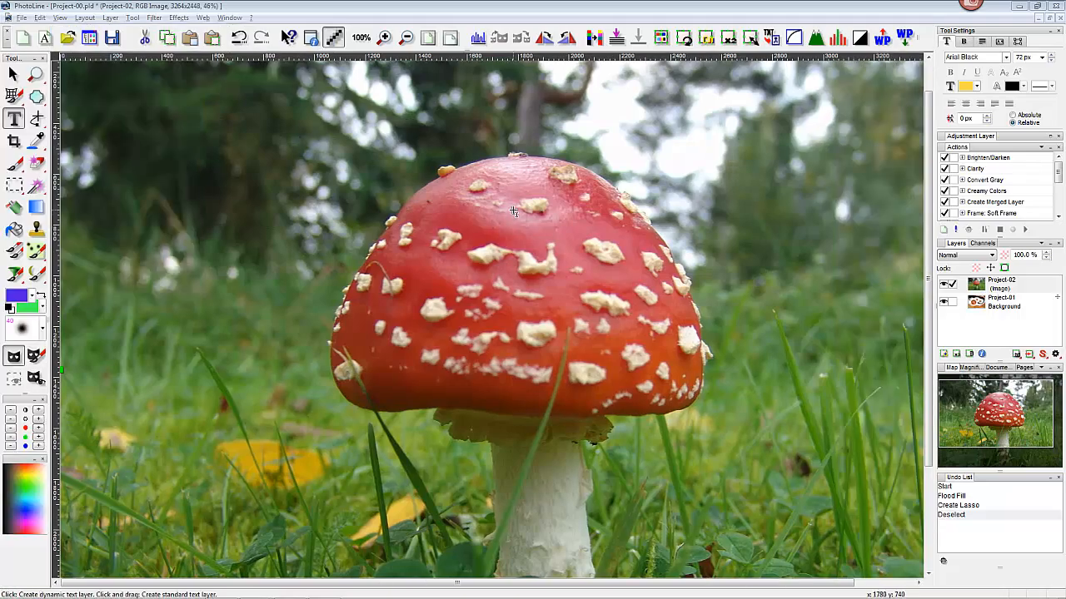
pyautogui.click(60, 16)
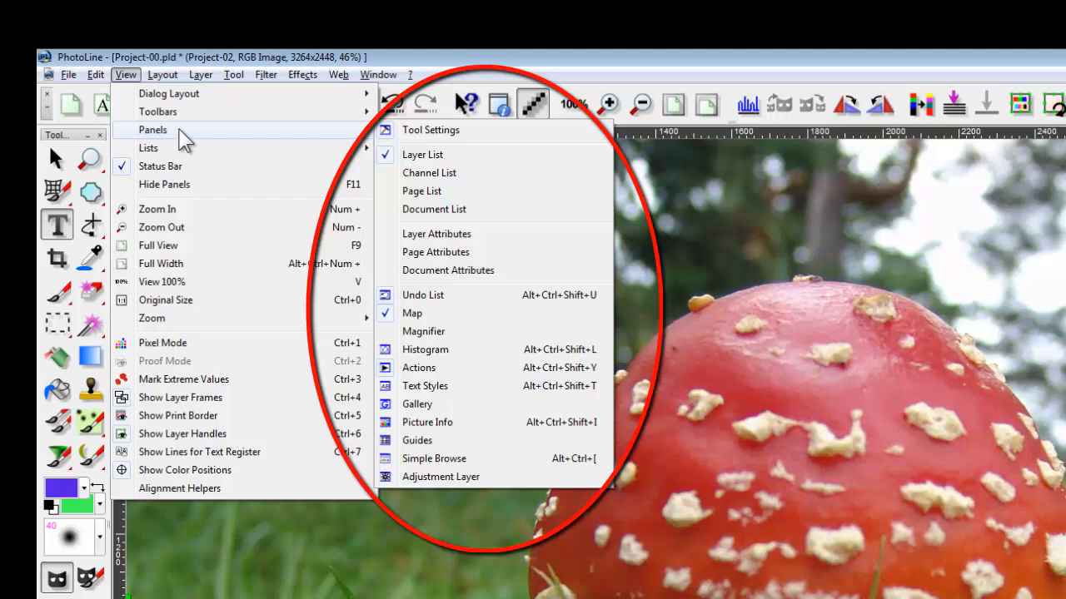
pyautogui.moveTo(426, 323)
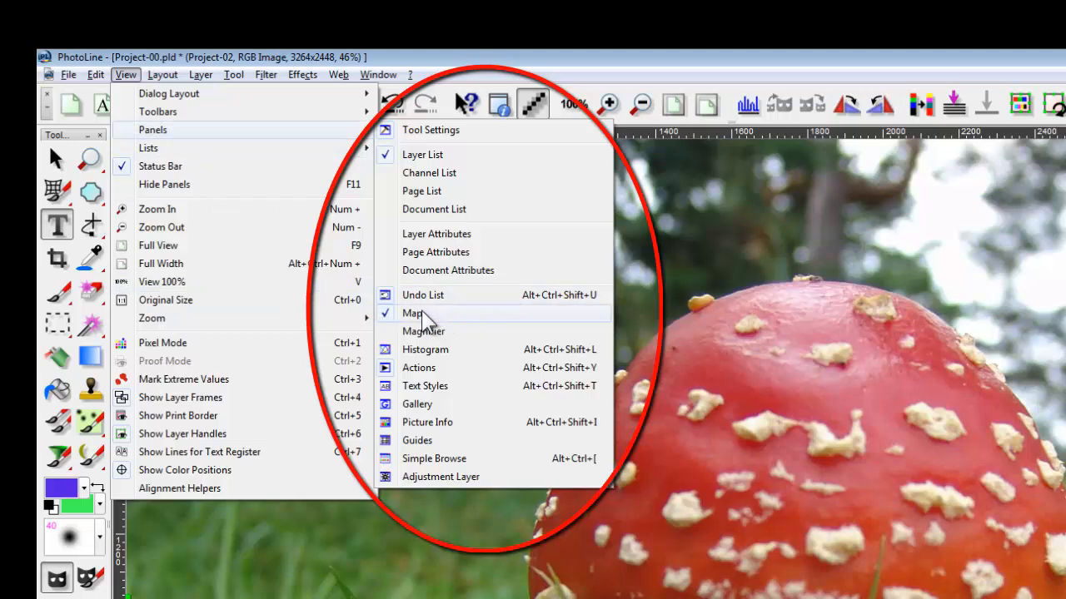
pyautogui.moveTo(438, 327)
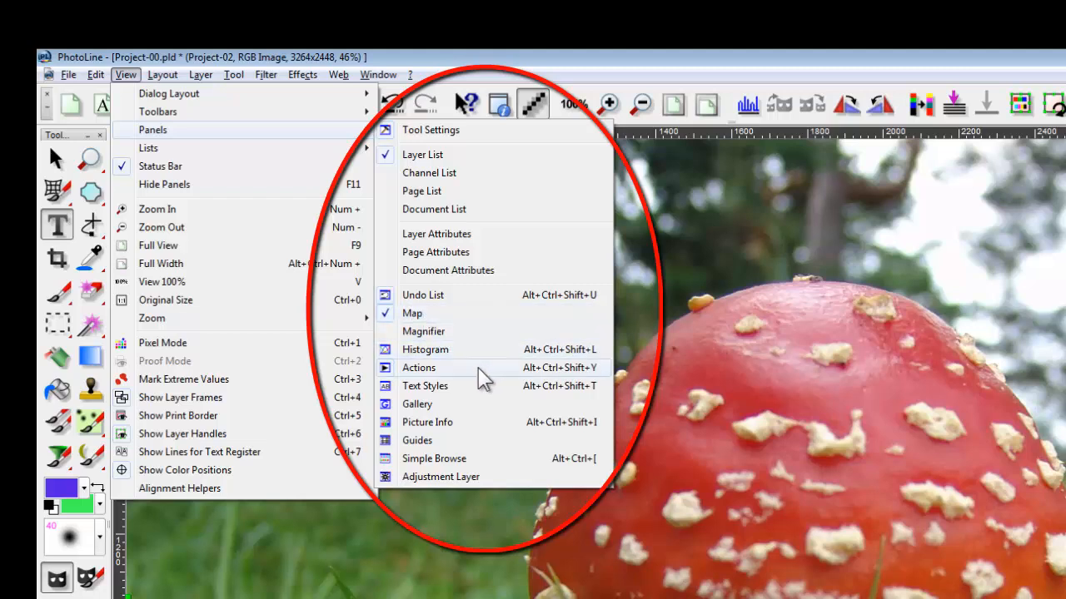
pyautogui.moveTo(431, 305)
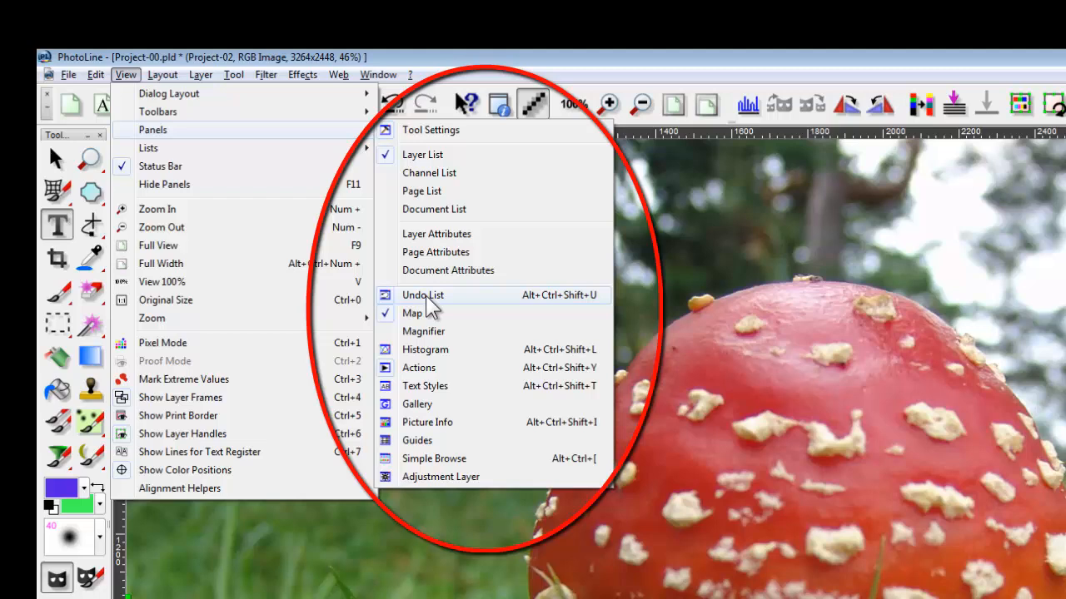
pyautogui.moveTo(483, 312)
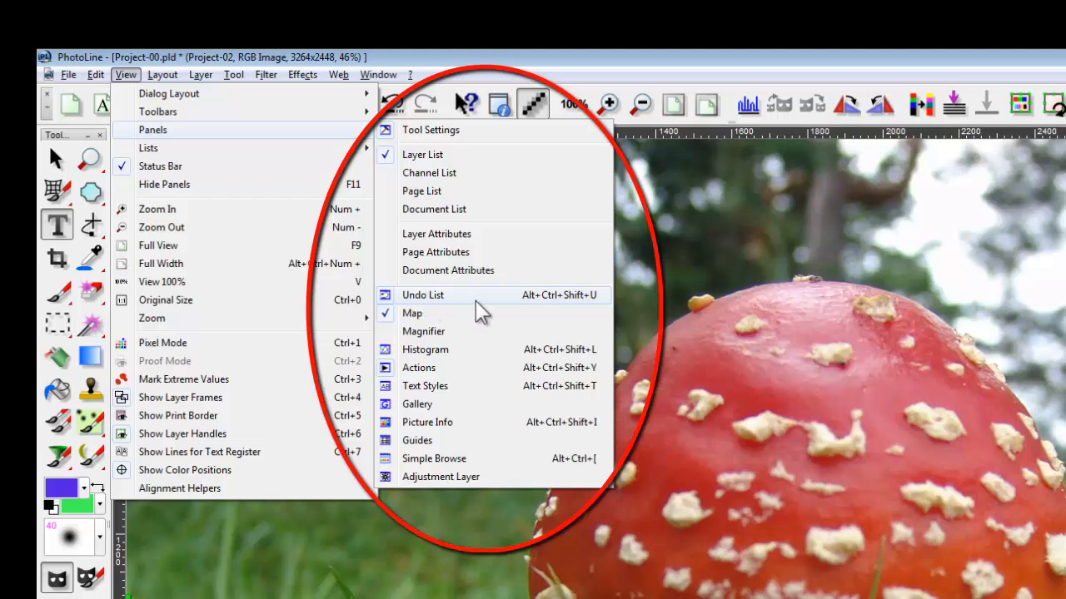
pyautogui.moveTo(477, 310)
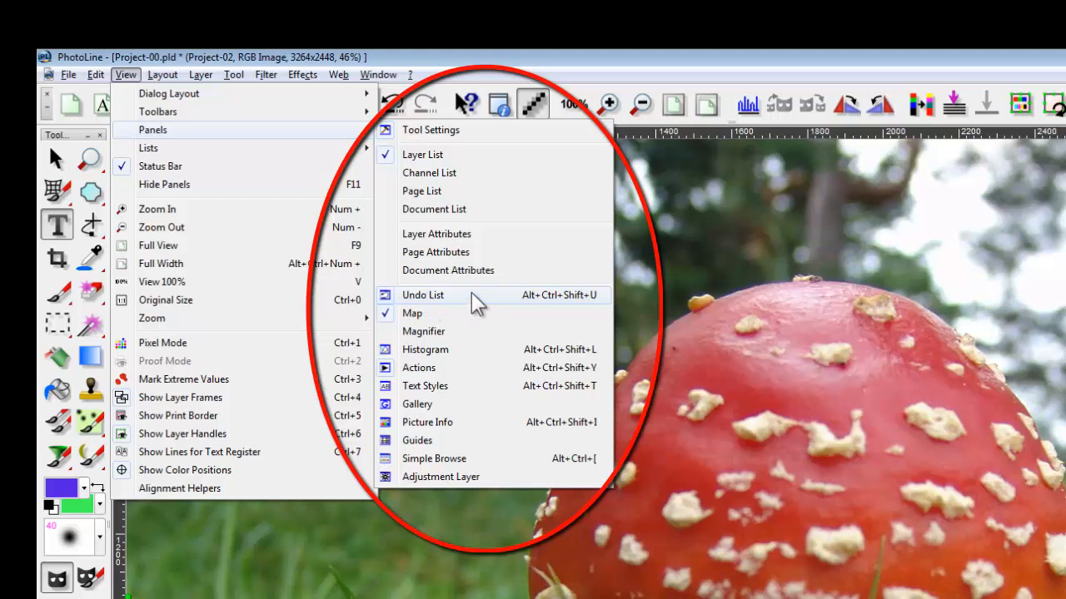
pyautogui.moveTo(432, 130)
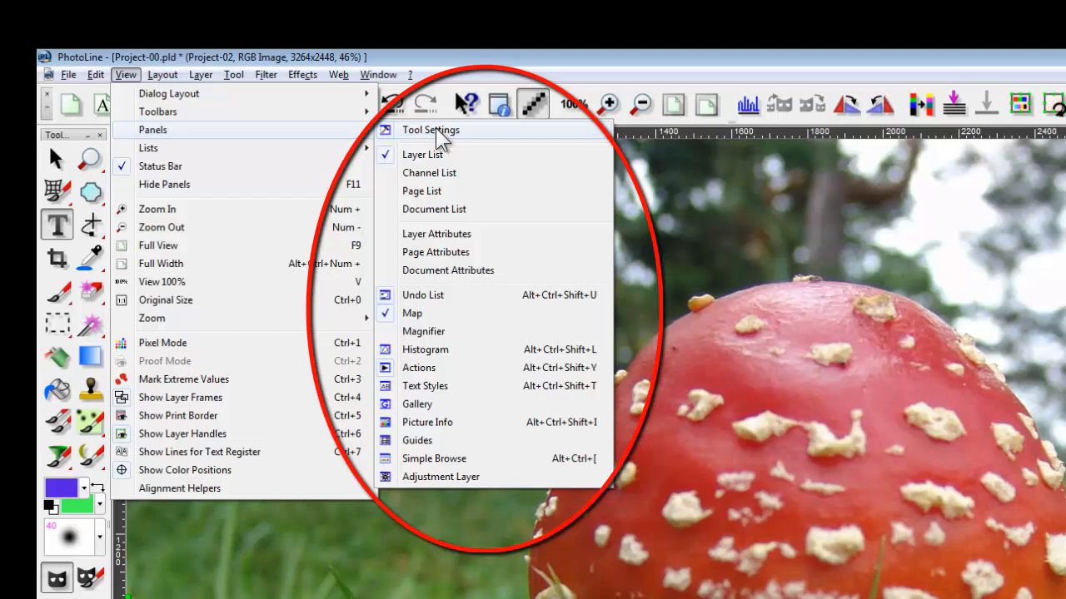
pyautogui.moveTo(447, 155)
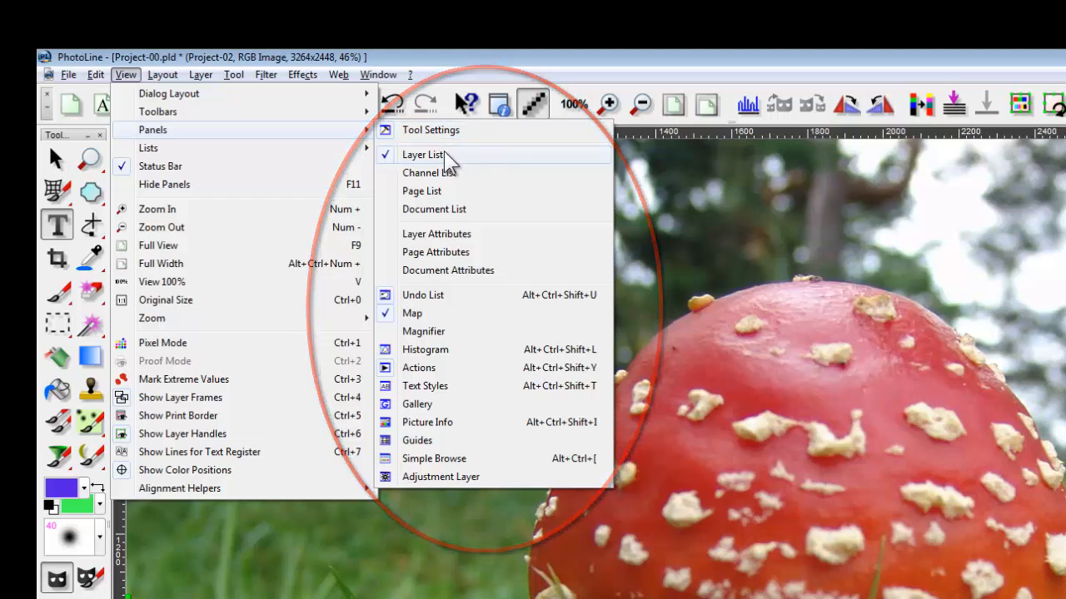
pyautogui.moveTo(565, 313)
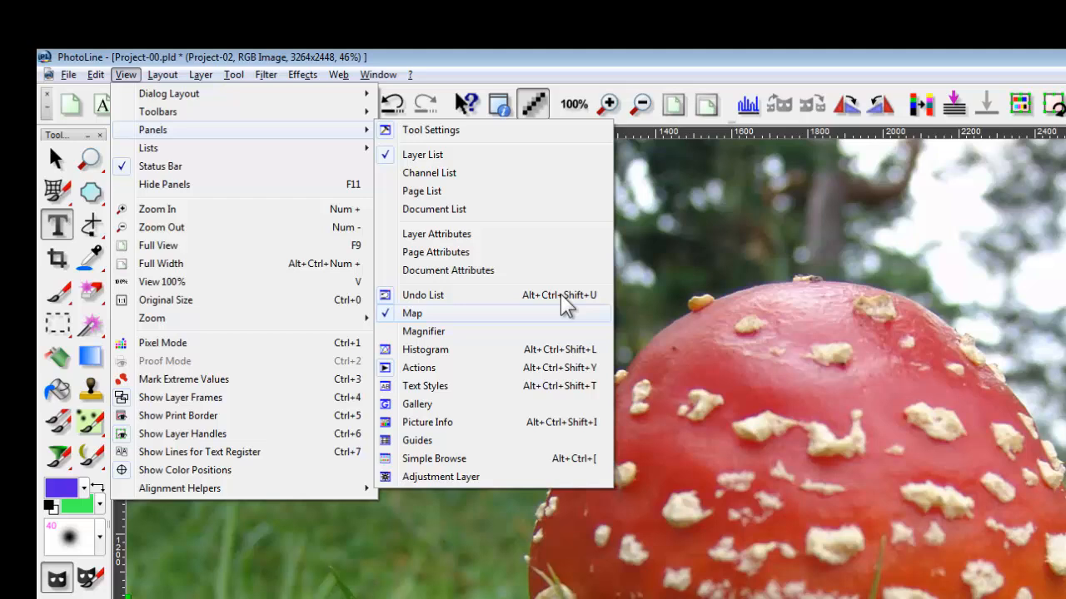
pyautogui.moveTo(437, 366)
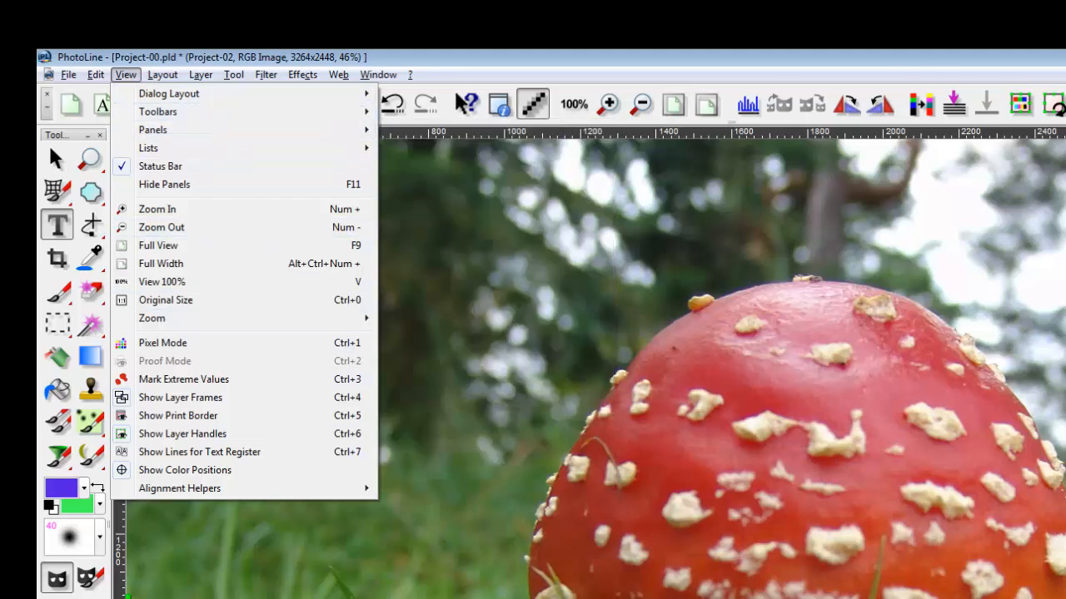
pyautogui.moveTo(450, 221)
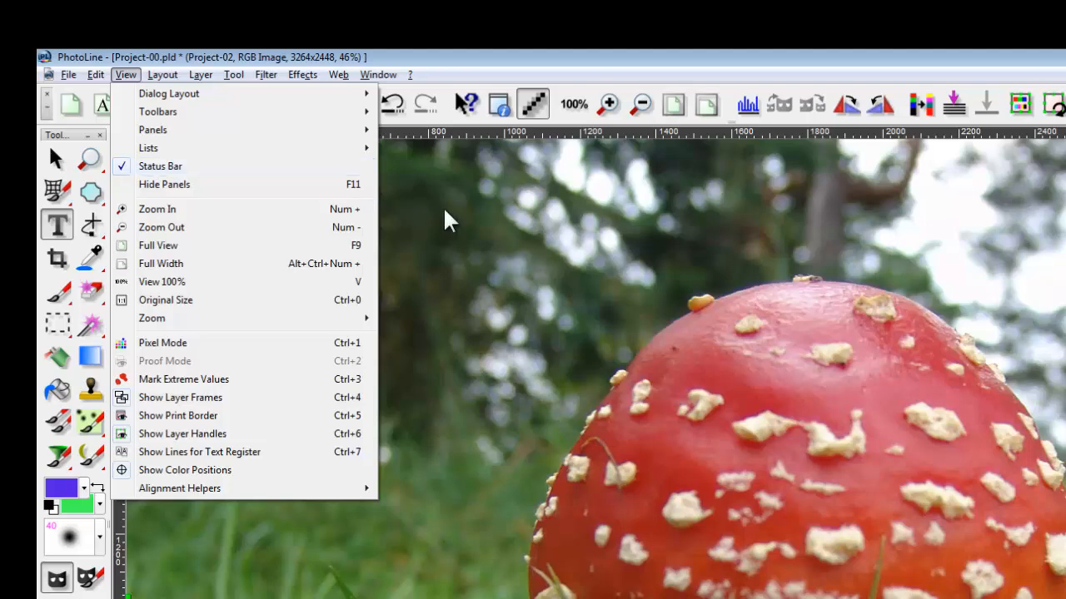
pyautogui.click(162, 74)
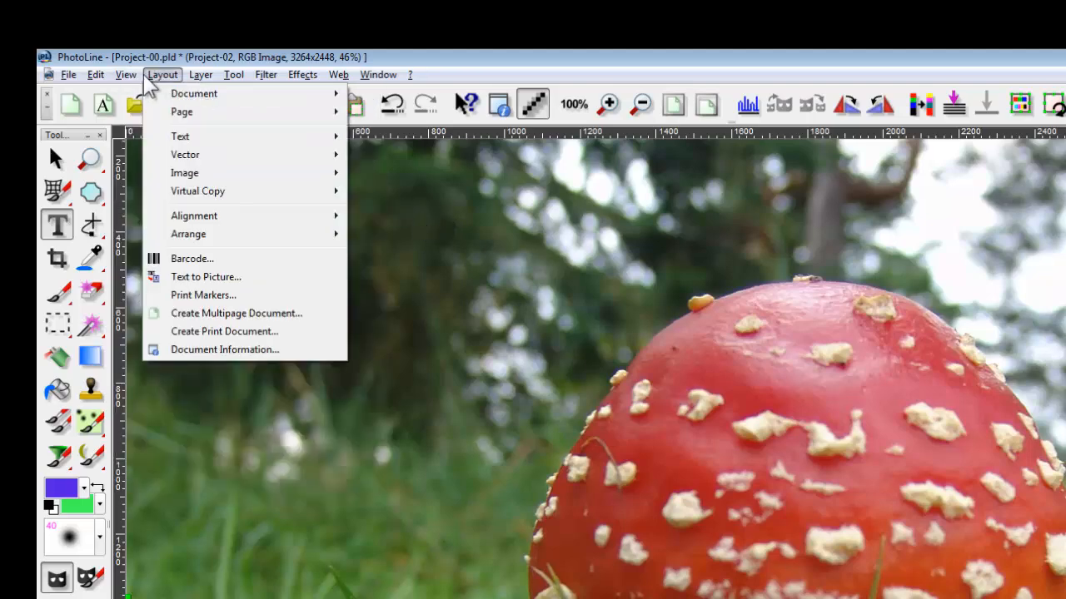
pyautogui.click(125, 74)
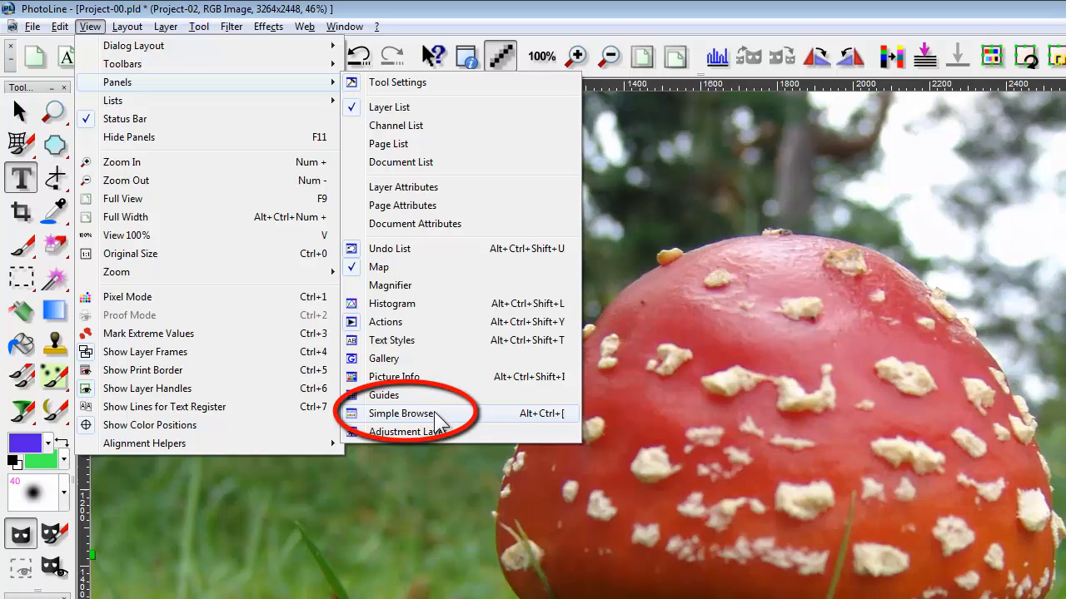
# Show the Simple Browse panel and drag it beside the mushroom cap.
pyautogui.click(401, 414)
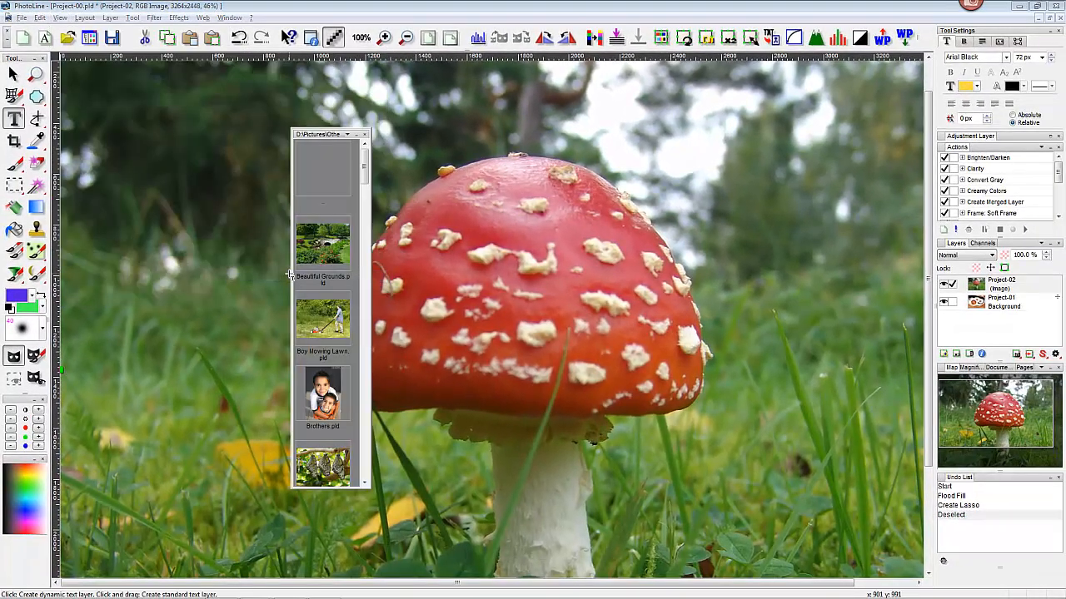
pyautogui.moveTo(333, 283)
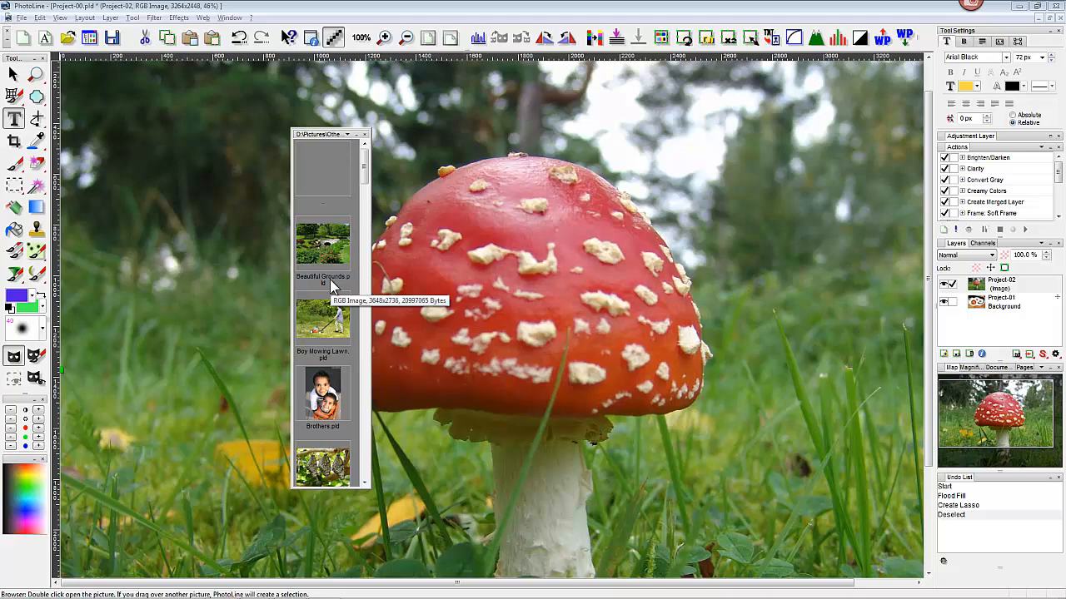
pyautogui.moveTo(432, 252)
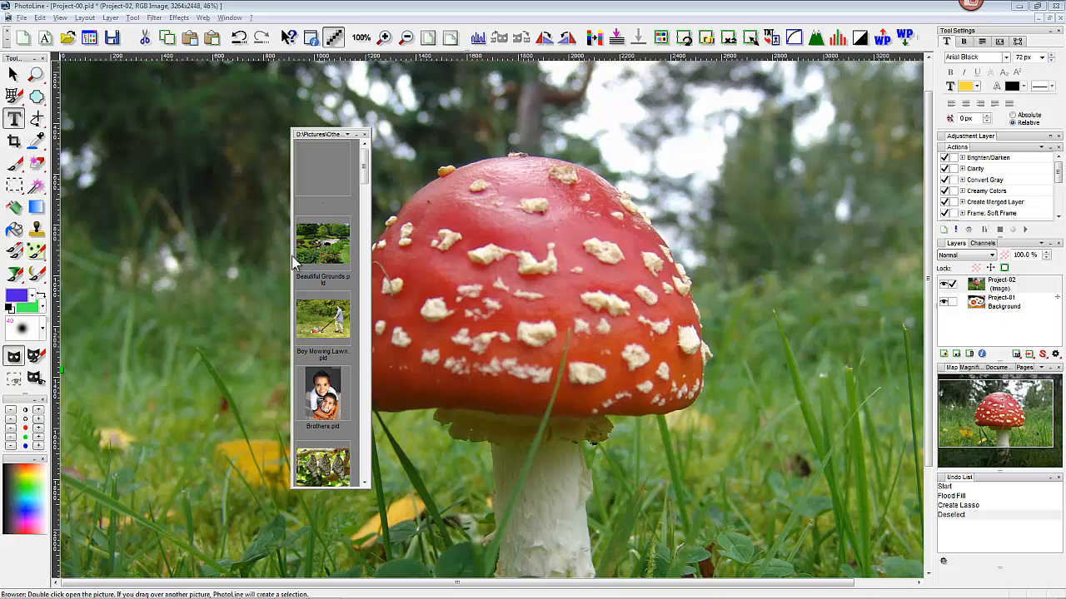
pyautogui.moveTo(323, 134); pyautogui.dragTo(586, 154)
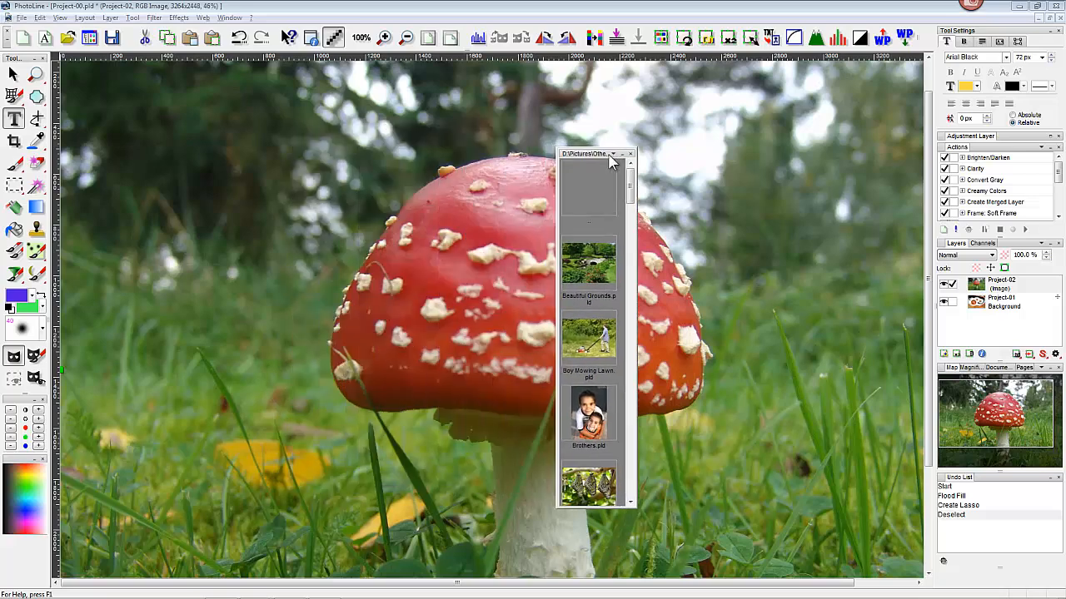
pyautogui.moveTo(587, 154); pyautogui.dragTo(356, 138)
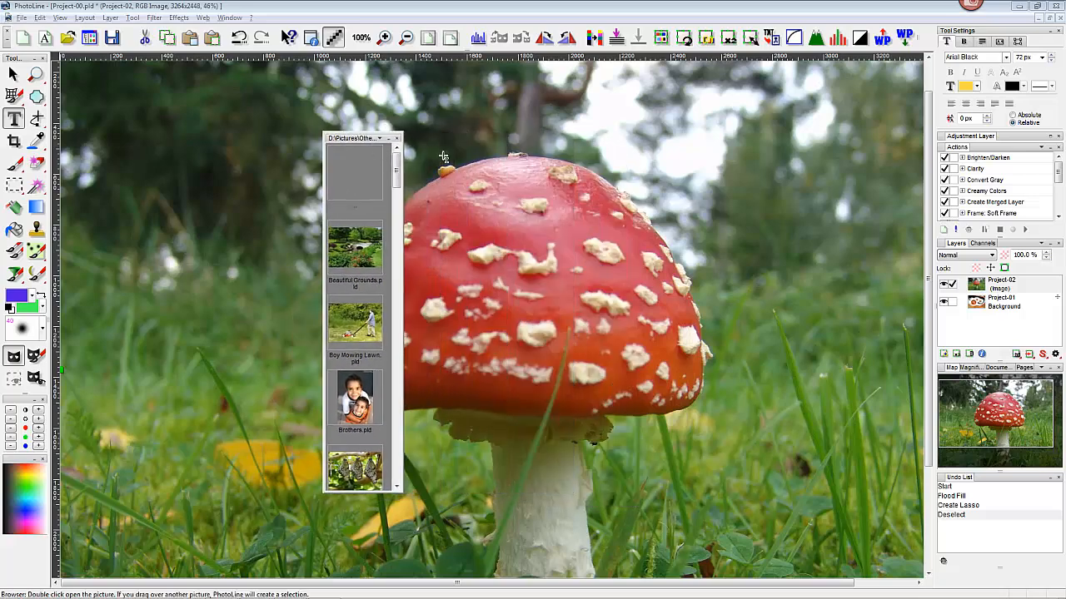
pyautogui.moveTo(545, 181)
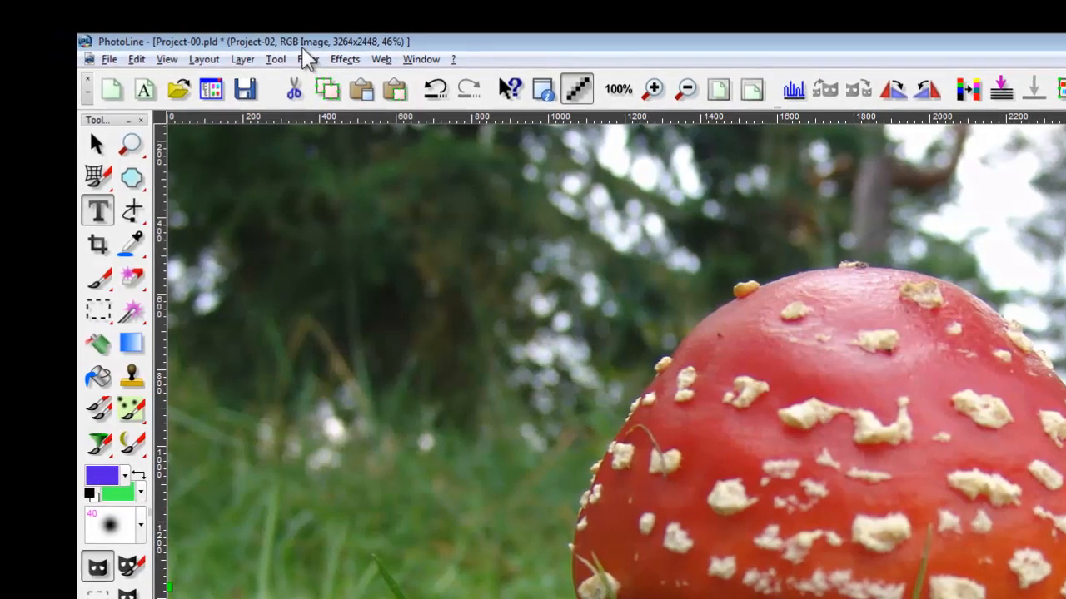
# Close the floating Simple Browse panel.
pyautogui.click(310, 59)
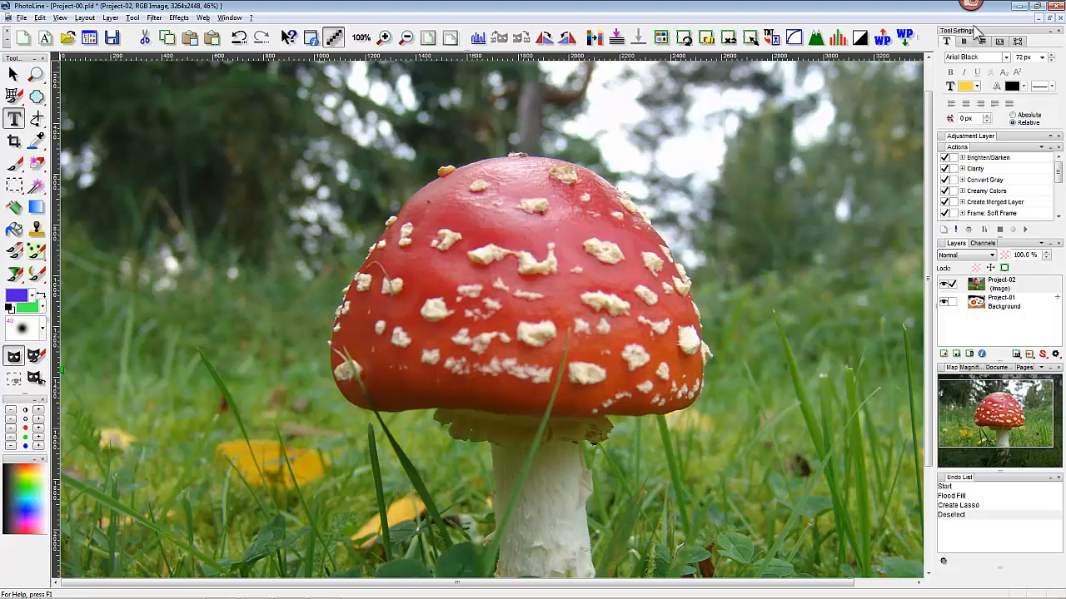
pyautogui.moveTo(987, 33)
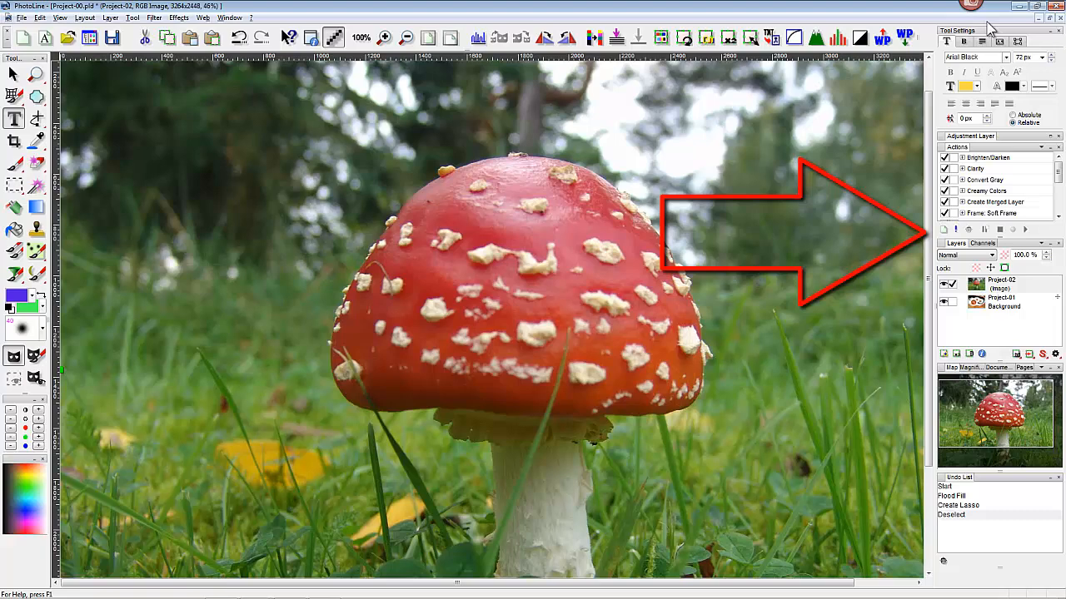
pyautogui.moveTo(1012, 48)
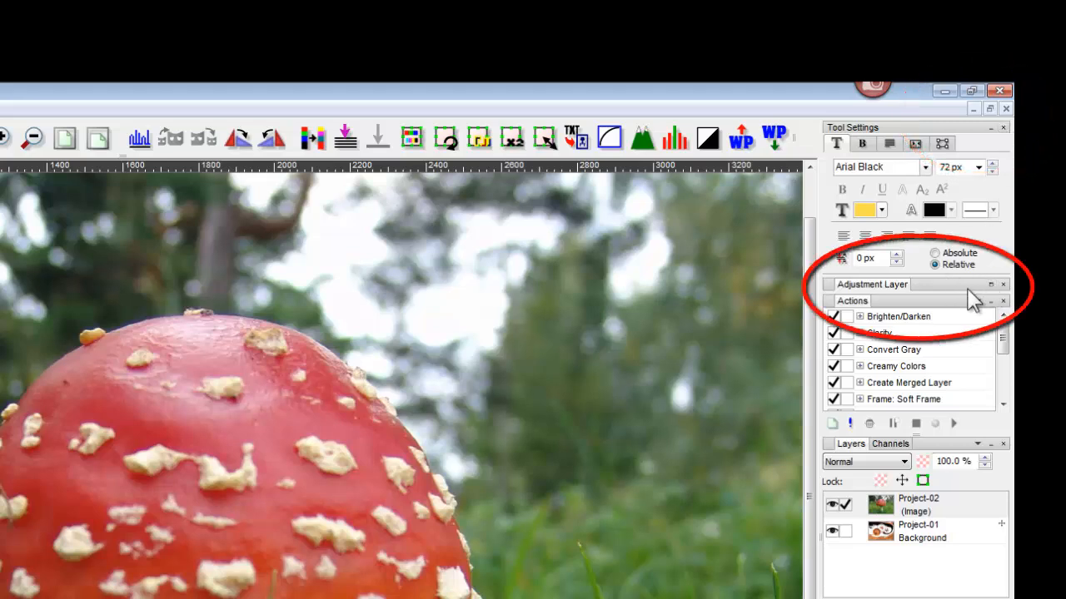
pyautogui.moveTo(995, 291)
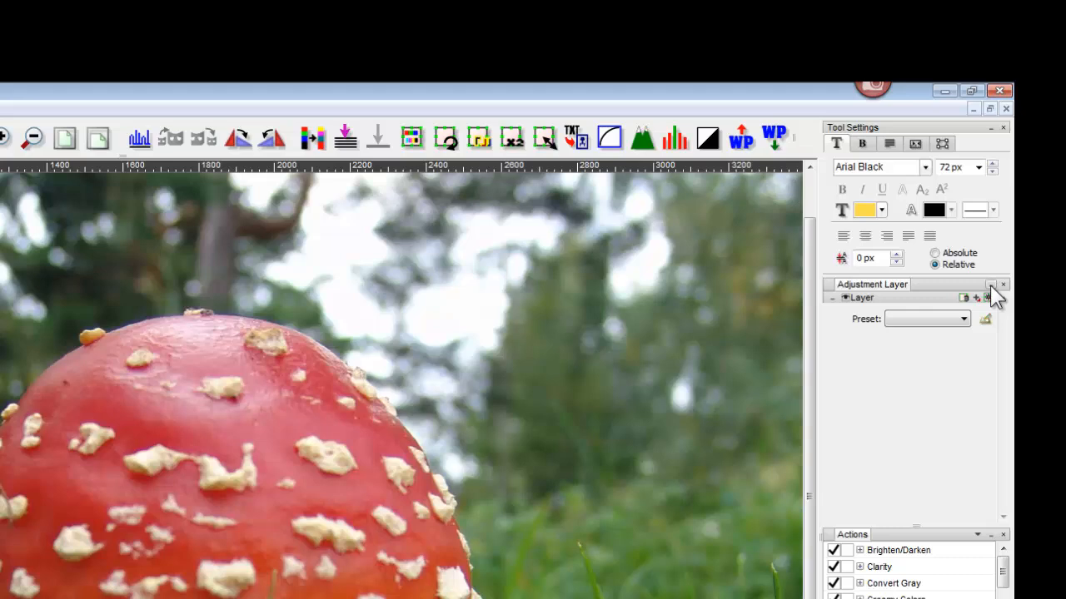
pyautogui.click(998, 291)
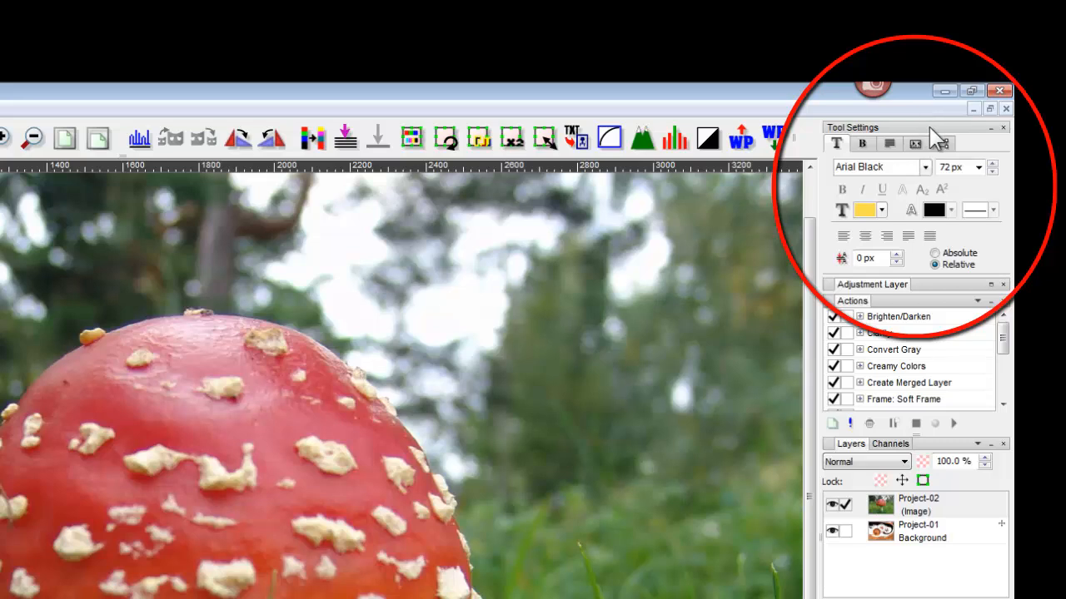
pyautogui.moveTo(939, 138)
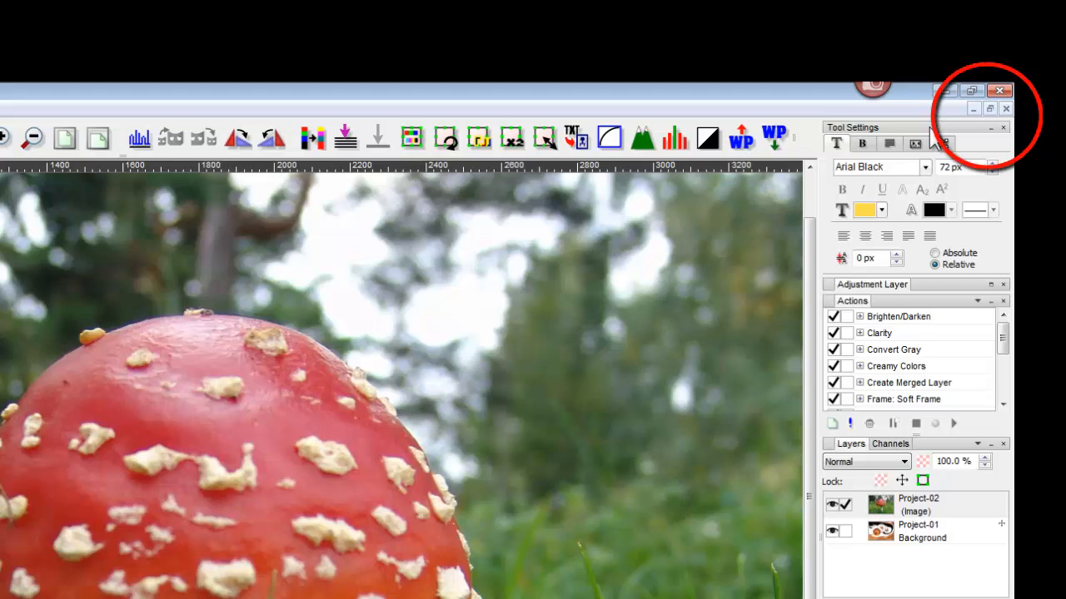
pyautogui.moveTo(924, 146)
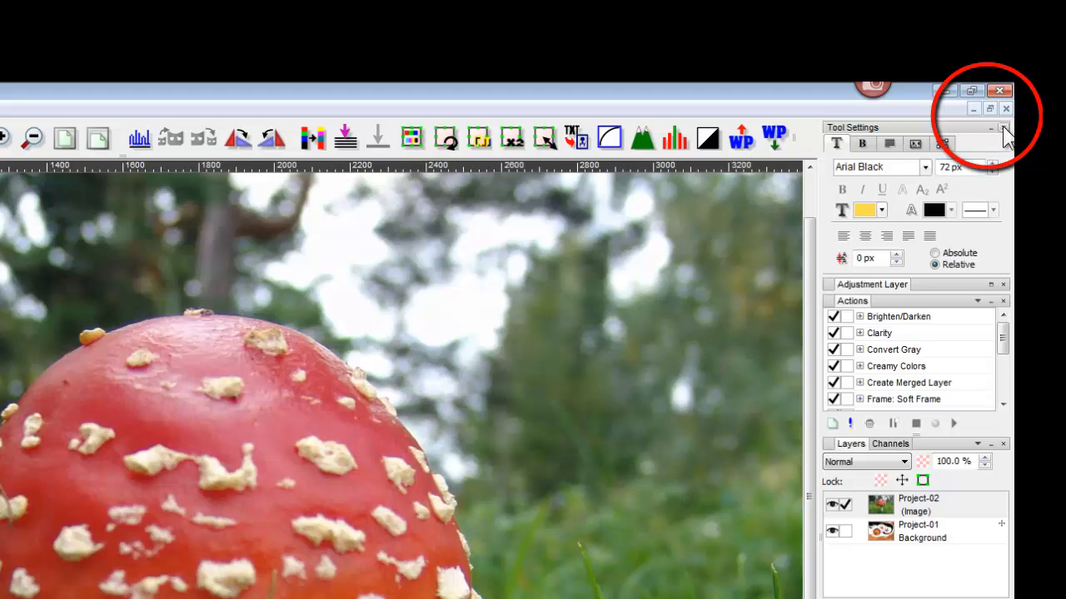
pyautogui.moveTo(1007, 140)
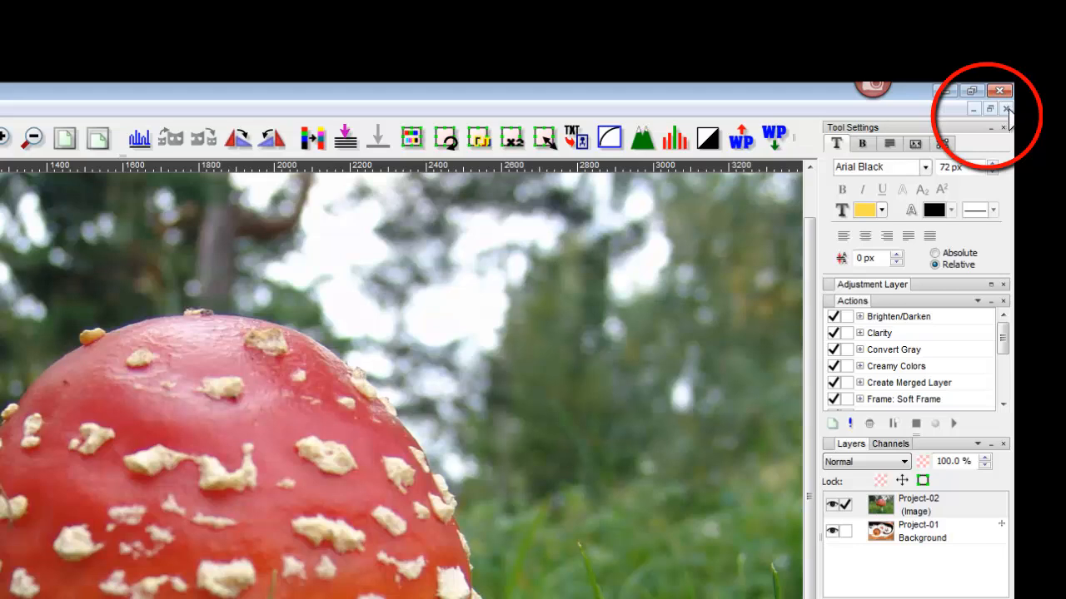
pyautogui.moveTo(1008, 113)
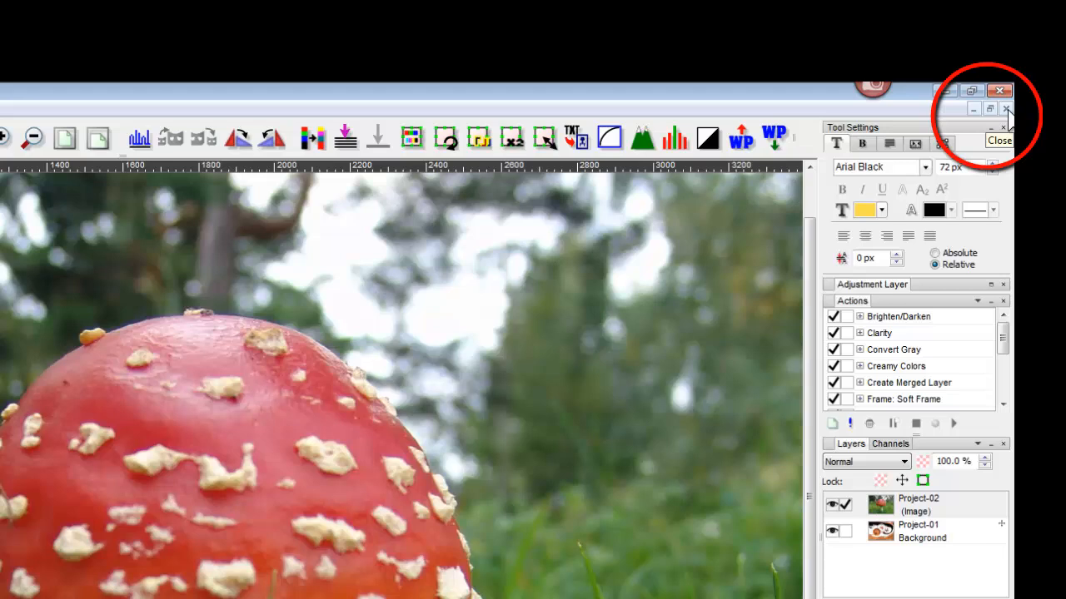
pyautogui.moveTo(1007, 124)
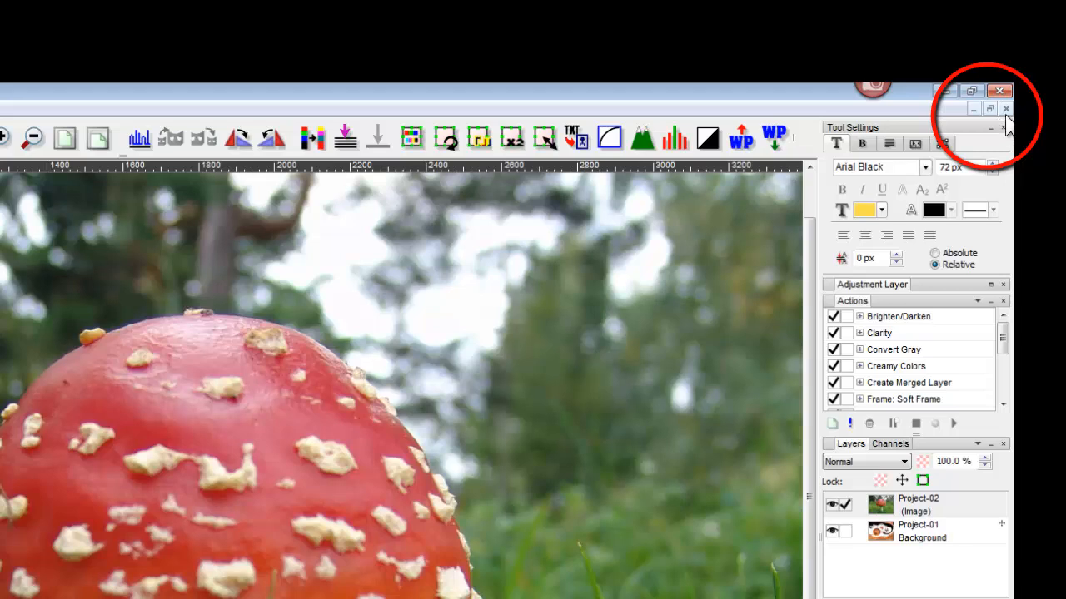
pyautogui.moveTo(941, 113)
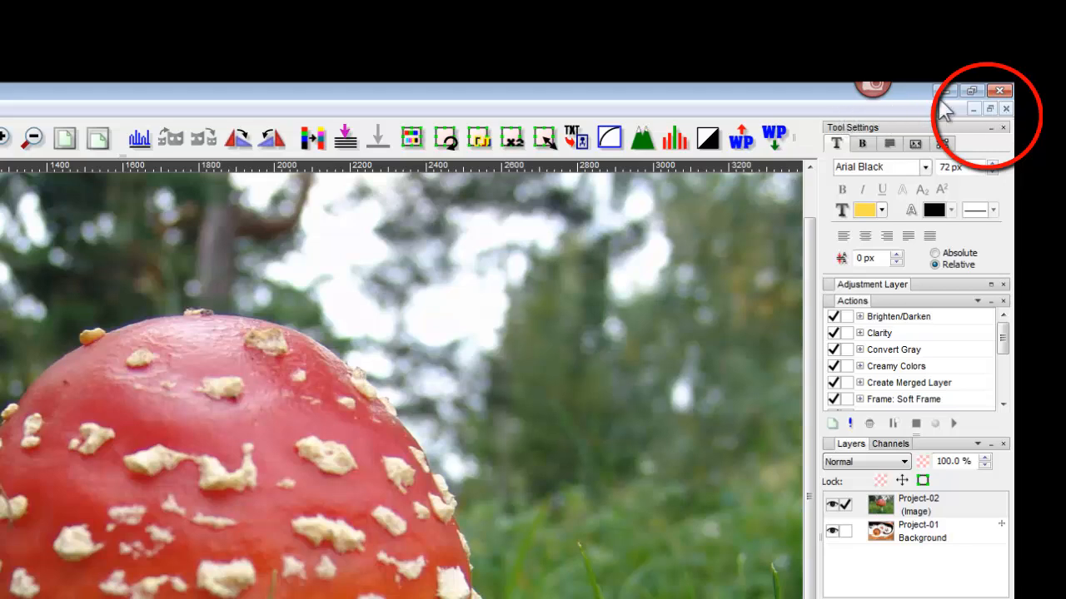
pyautogui.moveTo(986, 123)
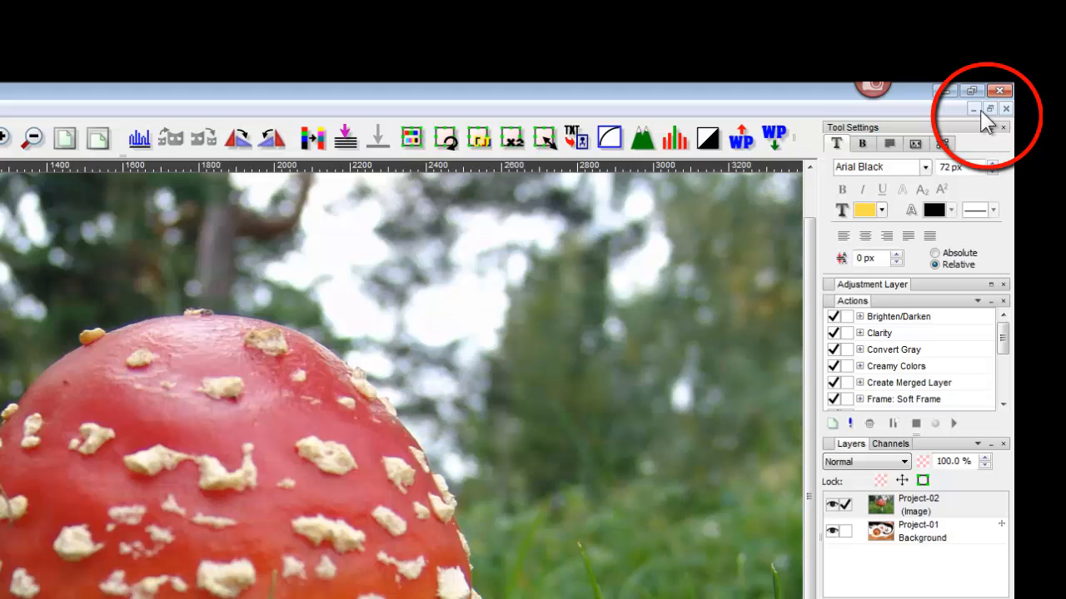
pyautogui.moveTo(1003, 133)
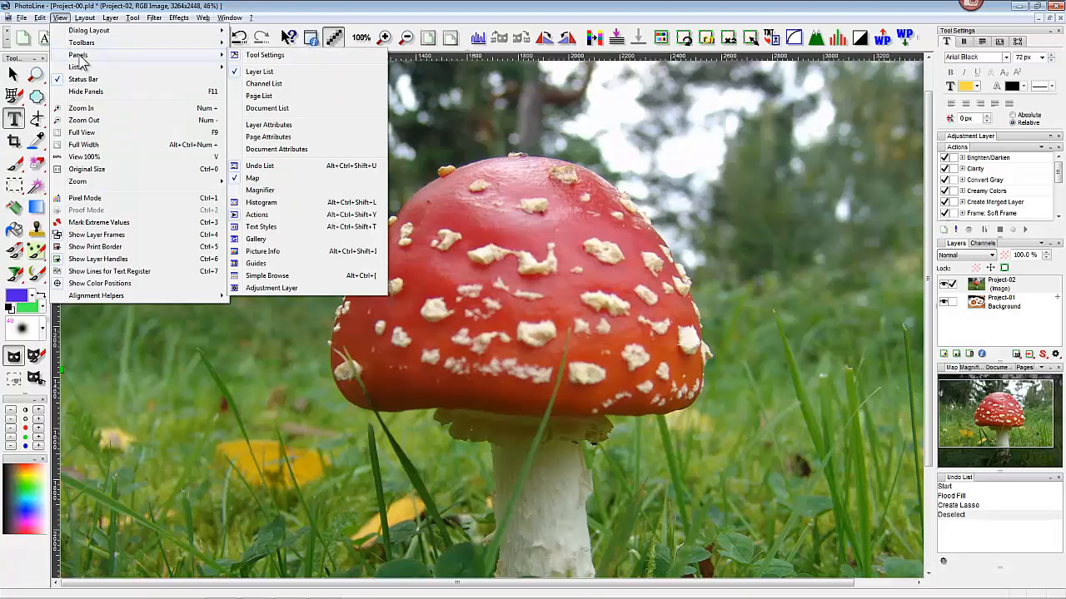
pyautogui.moveTo(264, 55)
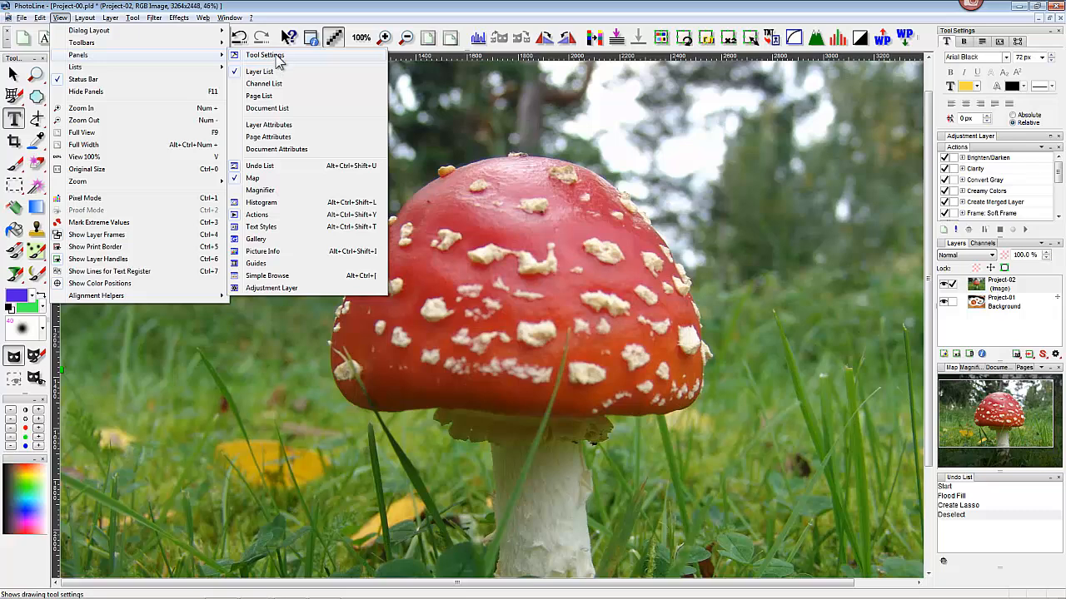
pyautogui.moveTo(839, 21)
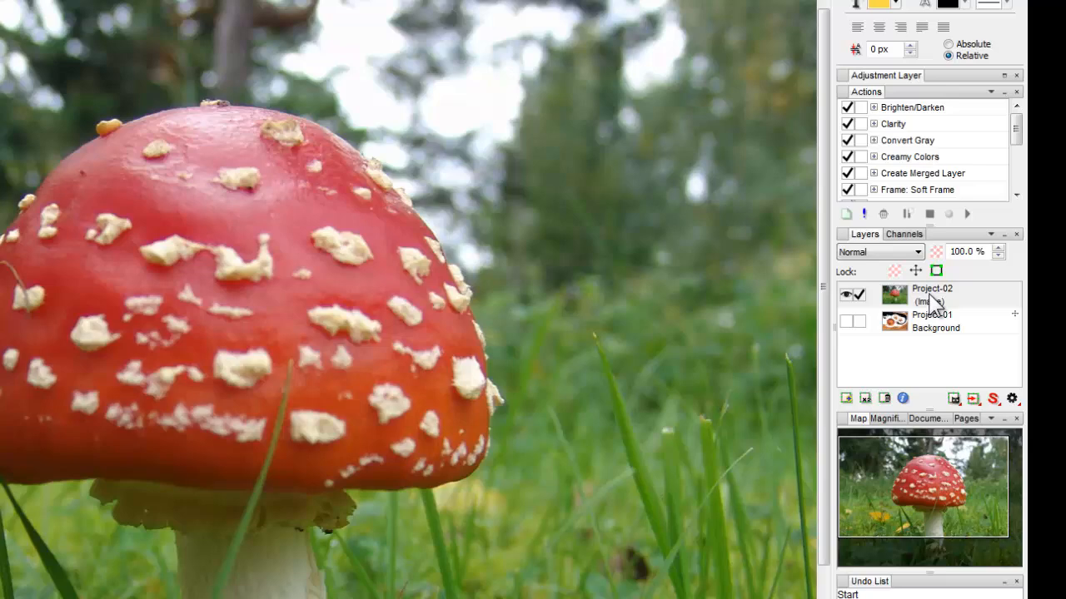
# Duplicate the Project-02 layer and hide the original Project-02 layer.
pyautogui.rightClick(932, 294)
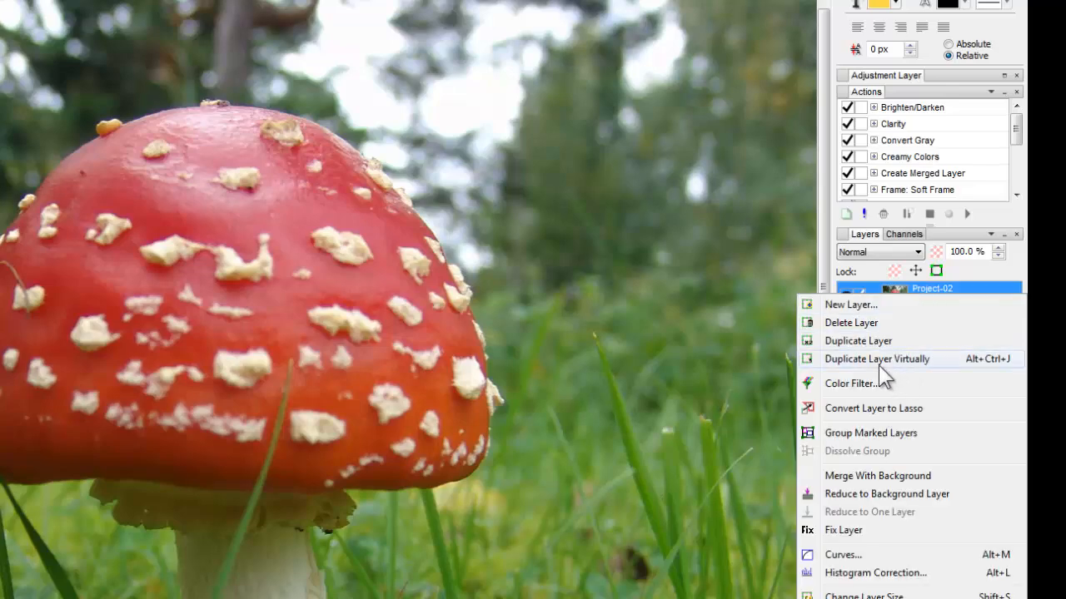
pyautogui.click(875, 359)
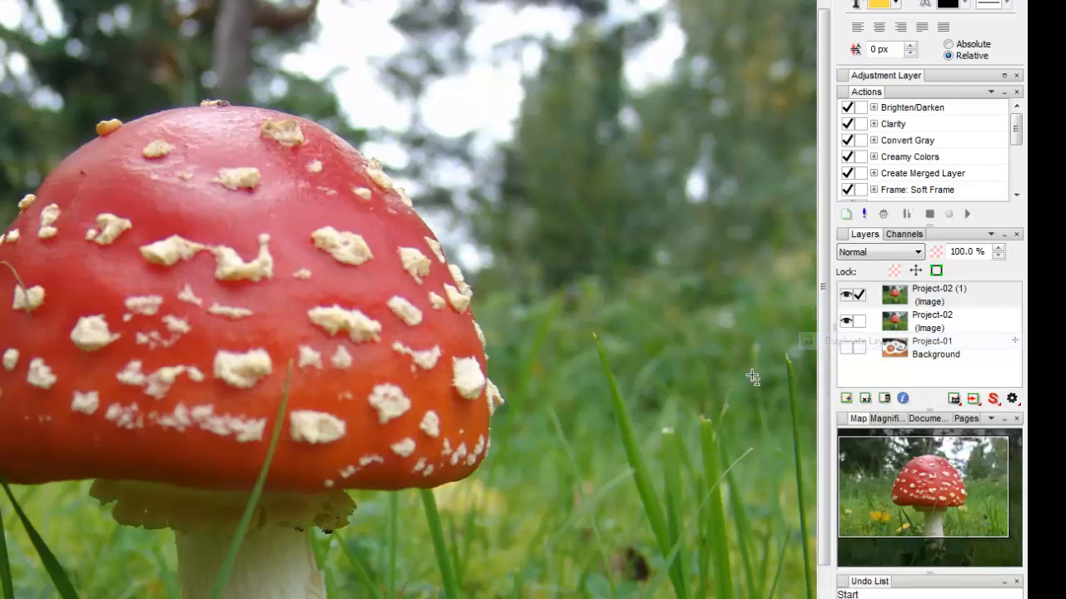
pyautogui.click(846, 353)
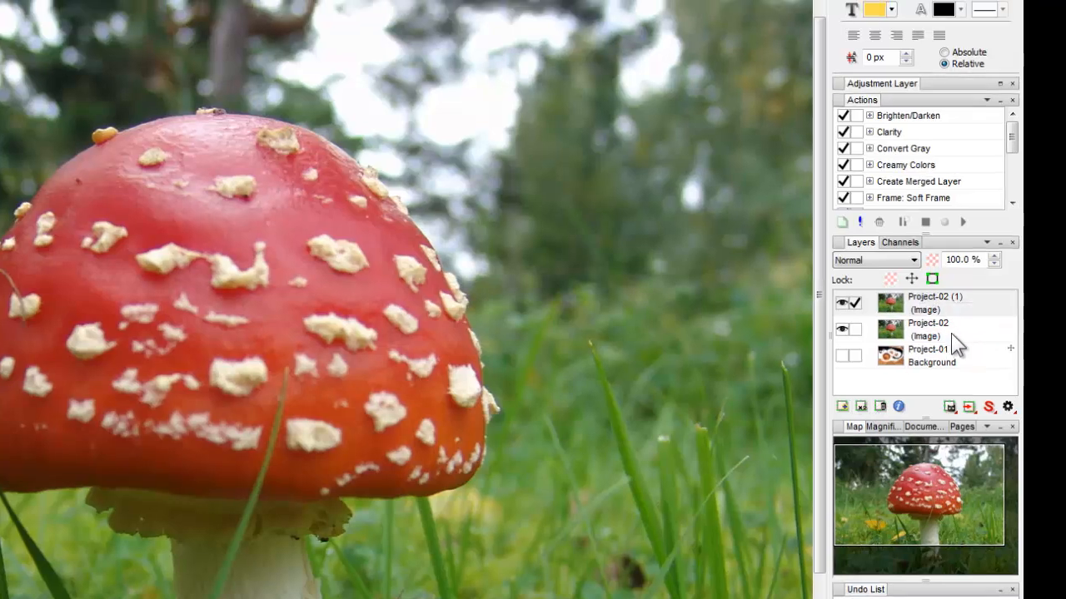
pyautogui.moveTo(1003, 362)
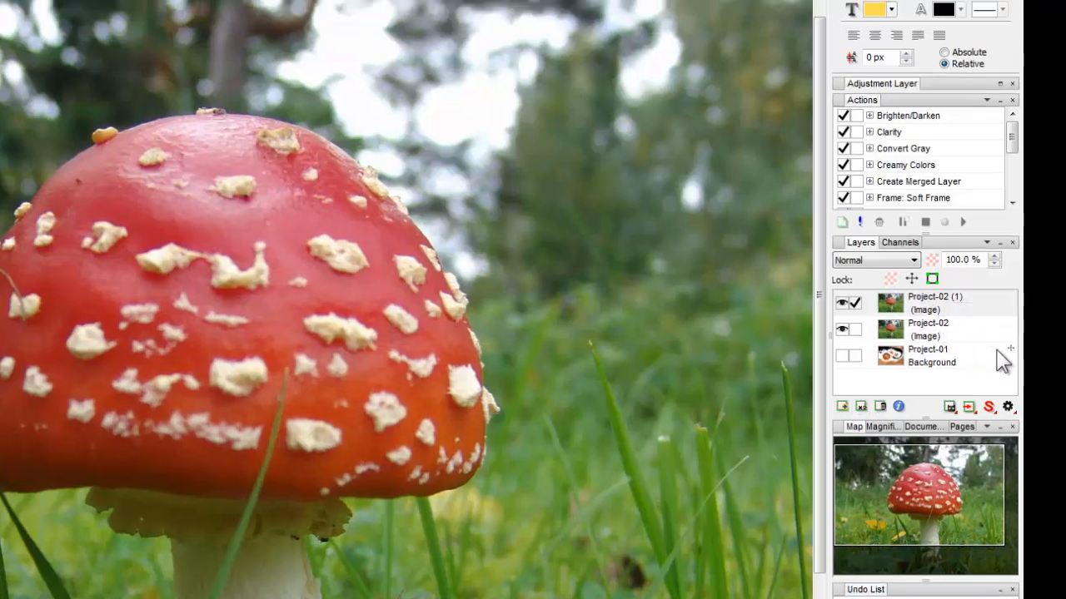
pyautogui.click(888, 166)
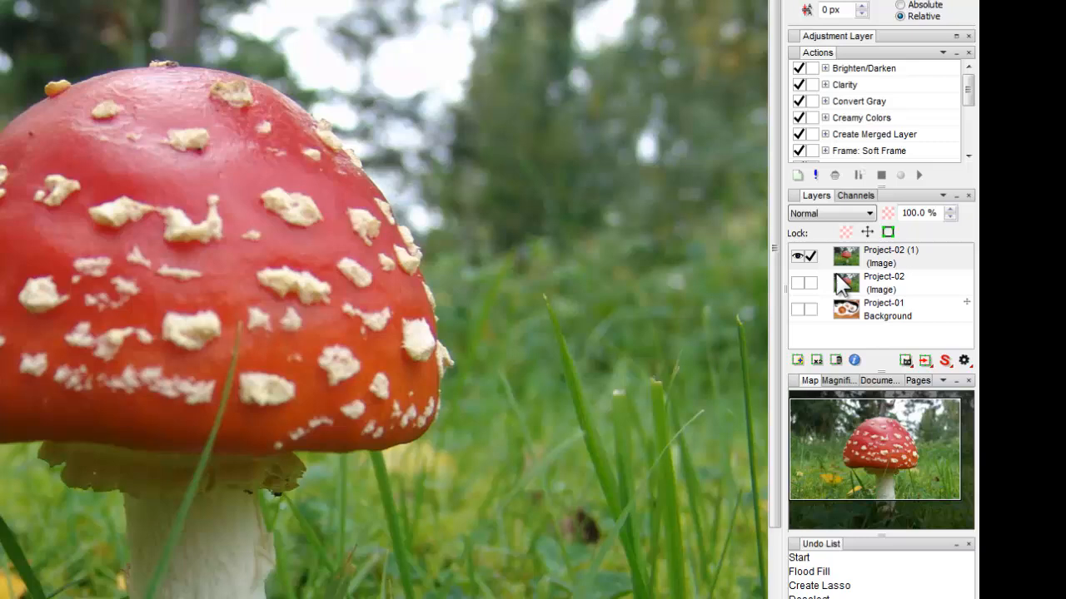
# Show the Project-01 gears layer and set the top mushroom copy's opacity to 40%.
pyautogui.click(802, 309)
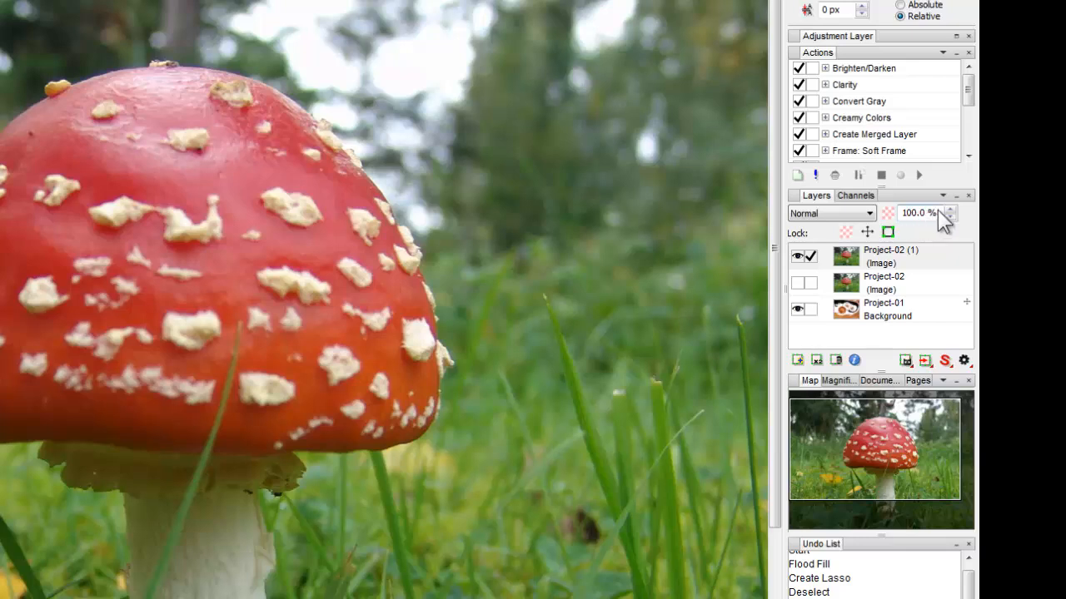
pyautogui.moveTo(929, 224)
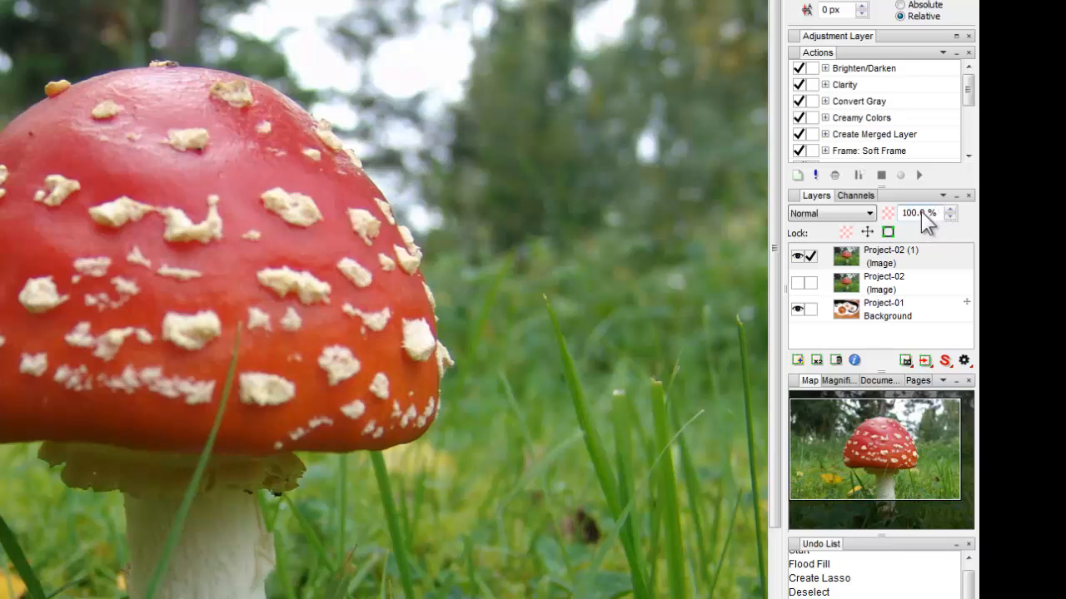
pyautogui.click(916, 214)
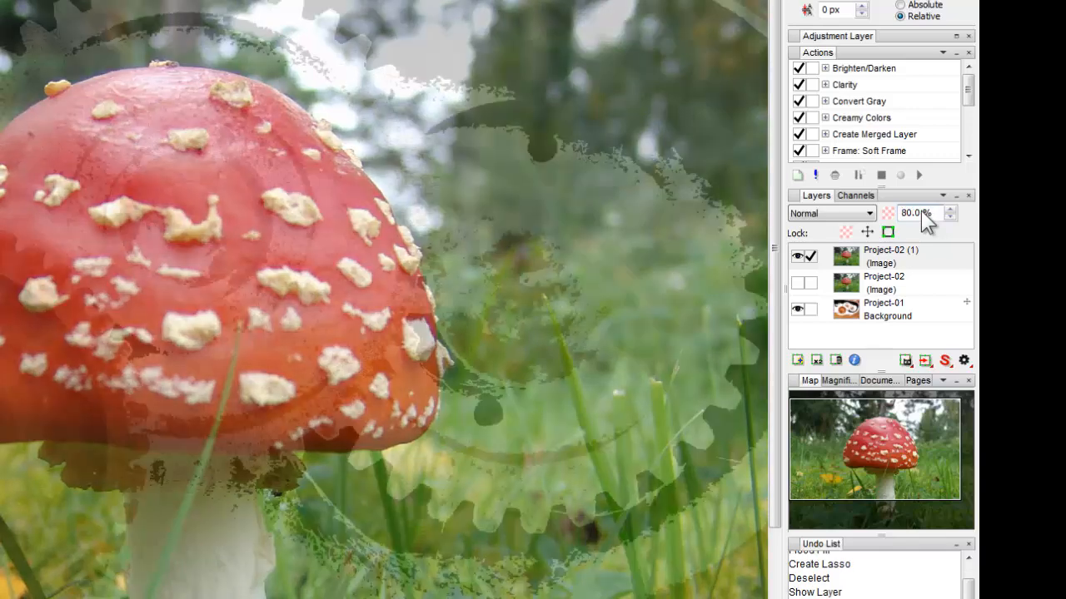
pyautogui.click(950, 218)
pyautogui.write('100')
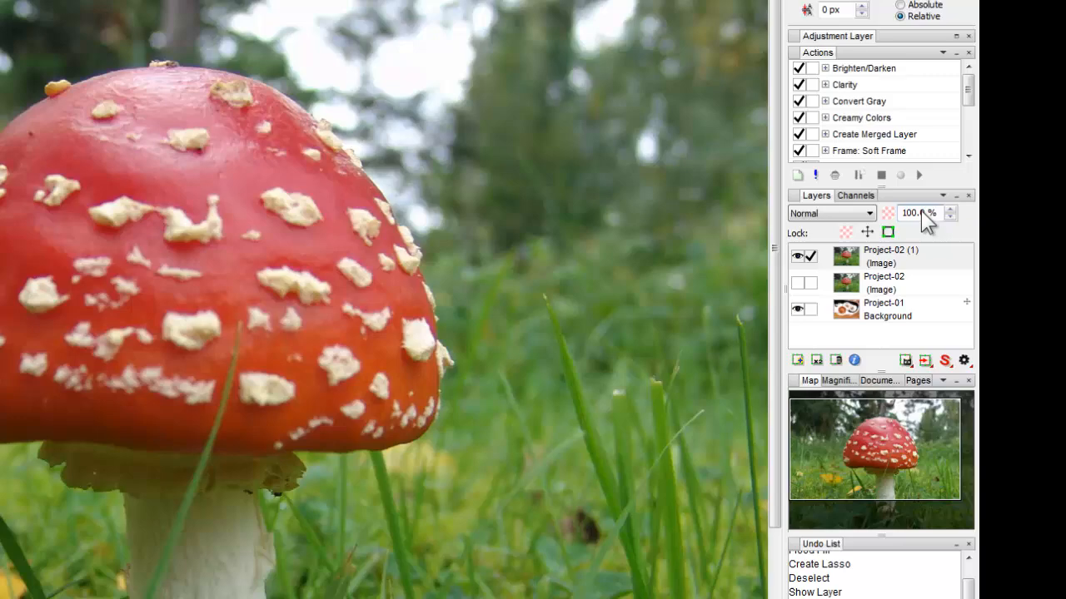
pyautogui.click(916, 213)
pyautogui.write('40')
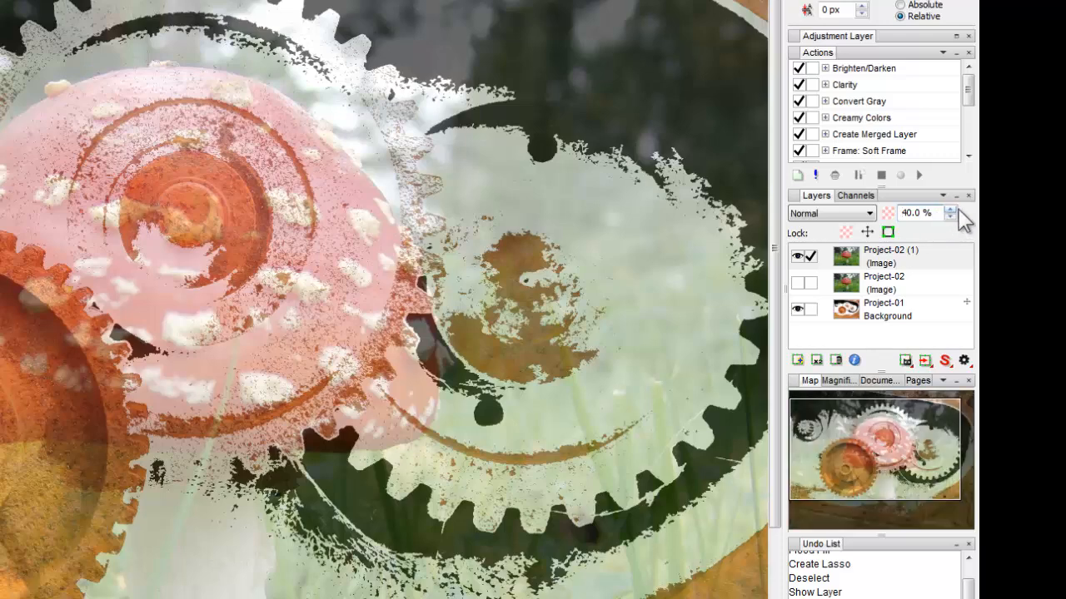
pyautogui.moveTo(915, 229)
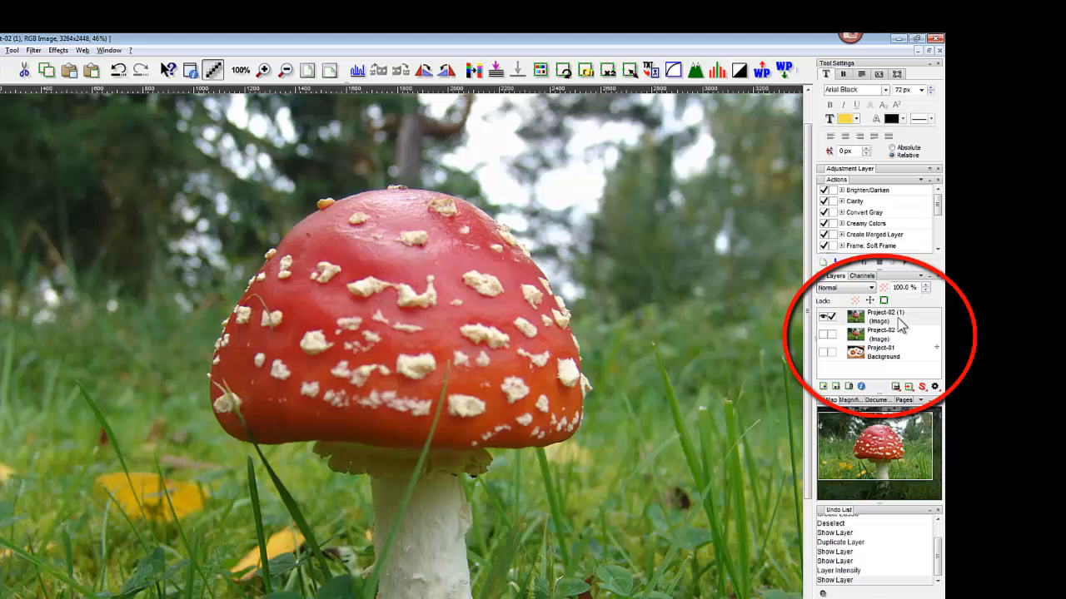
pyautogui.moveTo(895, 324)
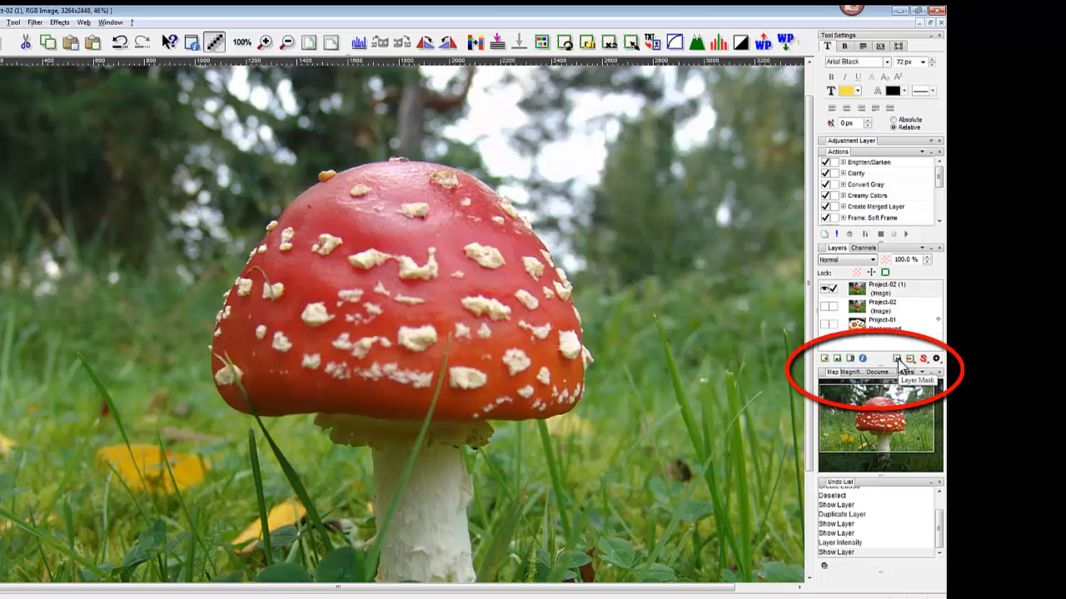
# Add a layer mask to the top mushroom layer, Project-02 (1).
pyautogui.click(896, 357)
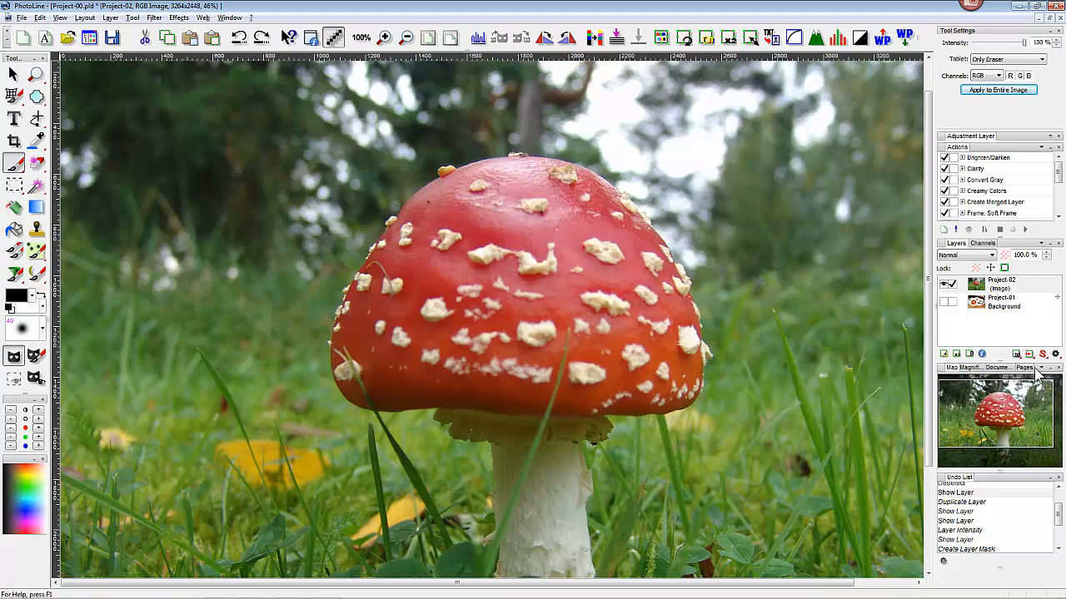
# Show the adjustment layer menu listing types from Curves to White Point.
pyautogui.click(178, 18)
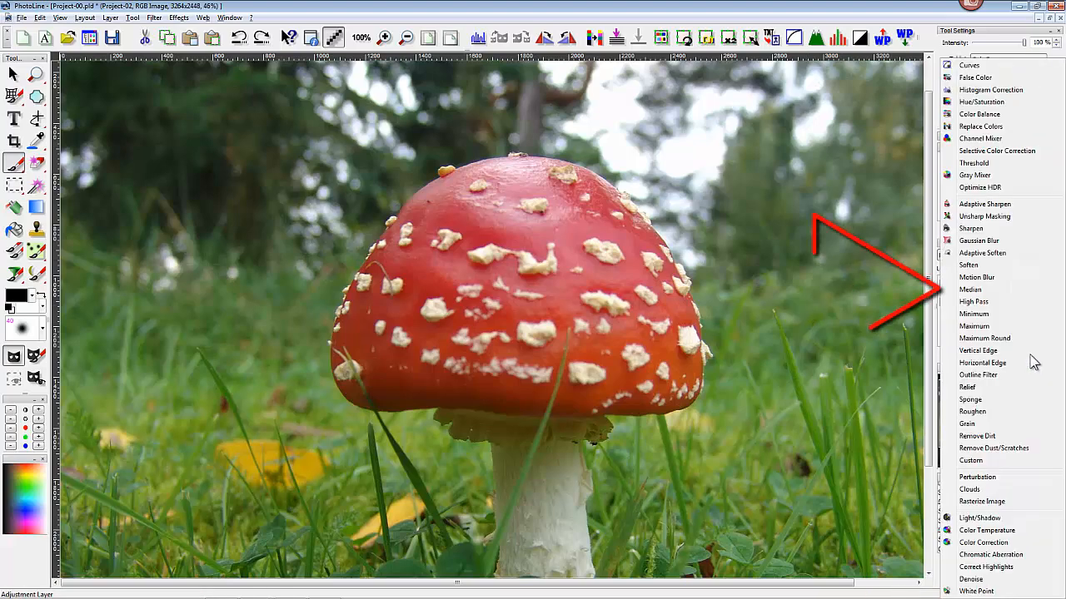